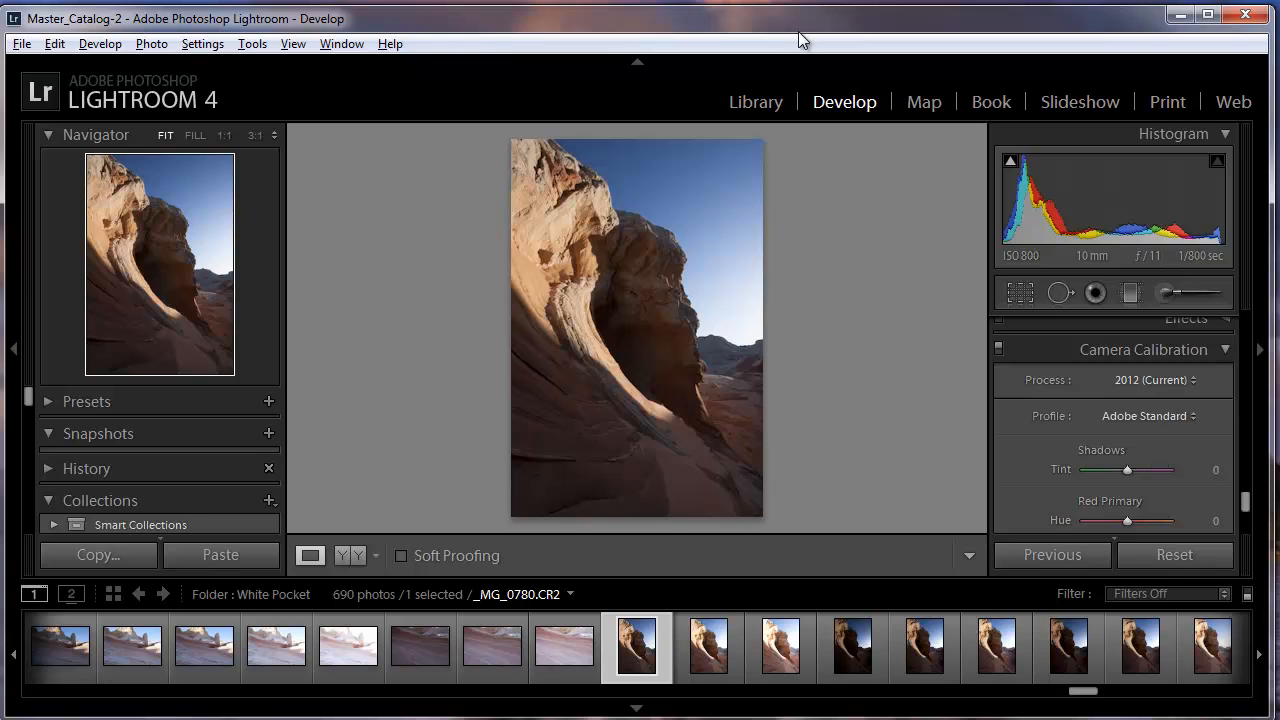
pyautogui.moveTo(776, 52)
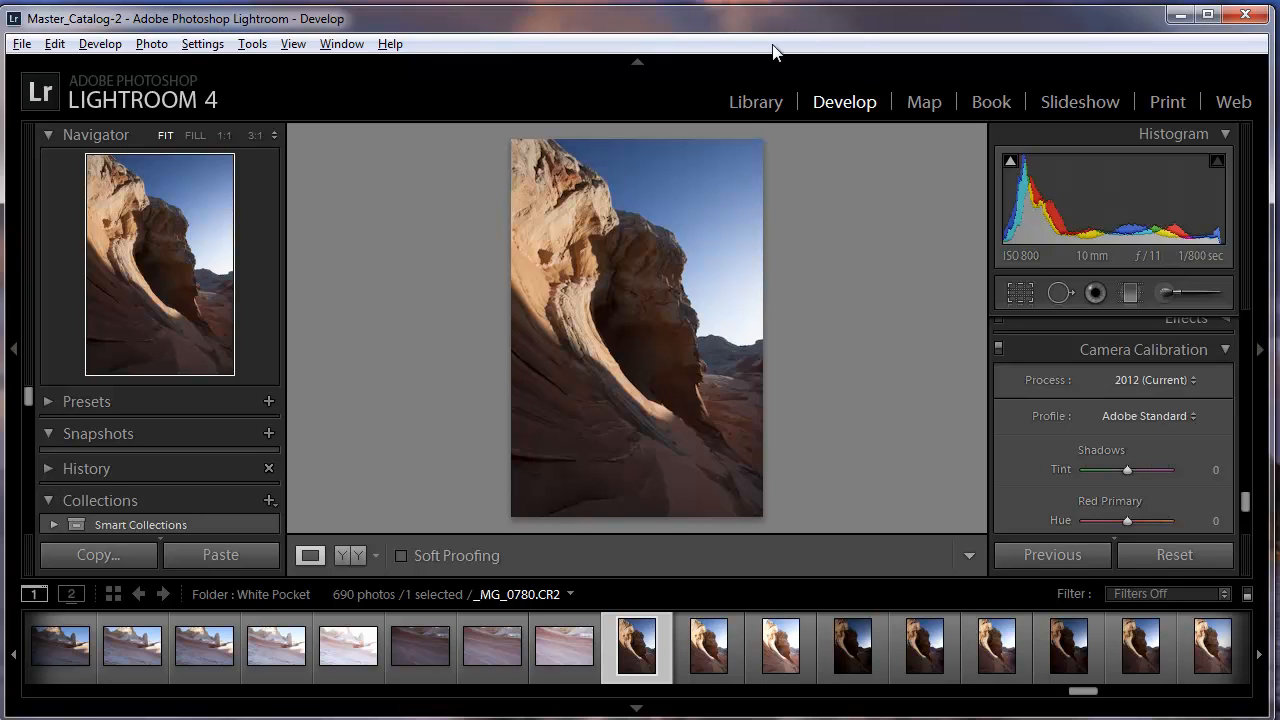
pyautogui.moveTo(836, 248)
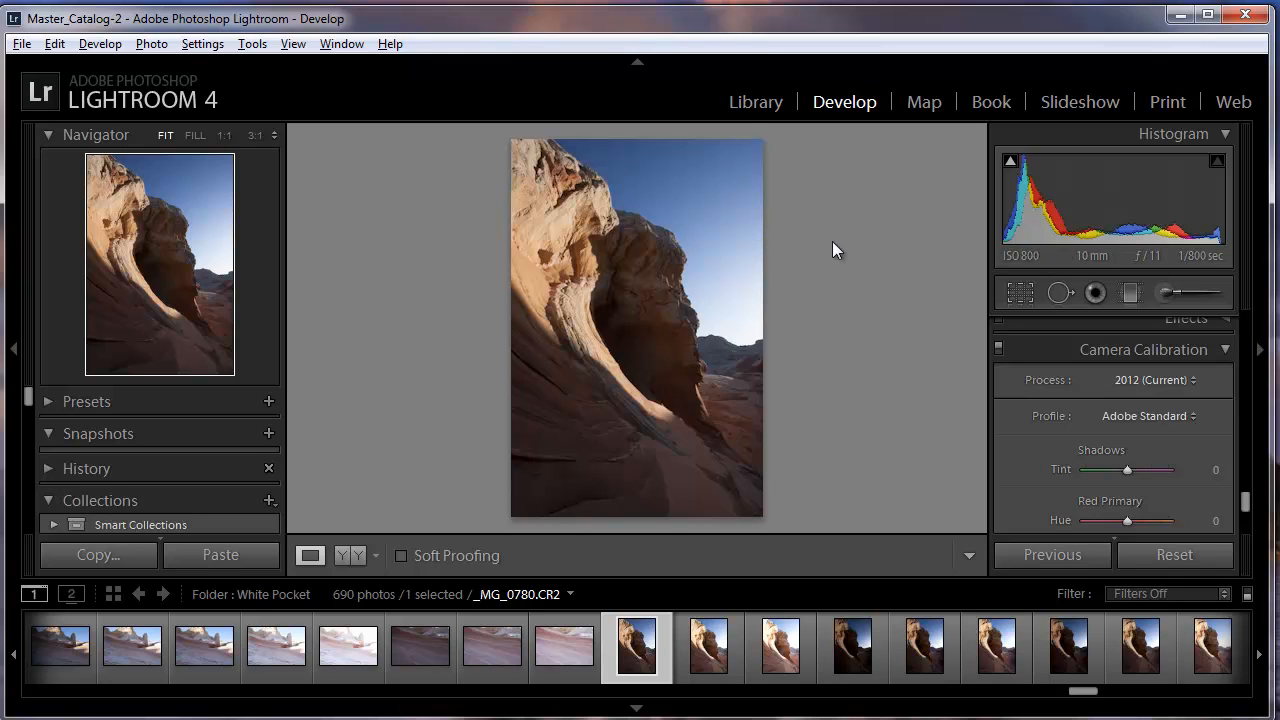
pyautogui.moveTo(836, 246)
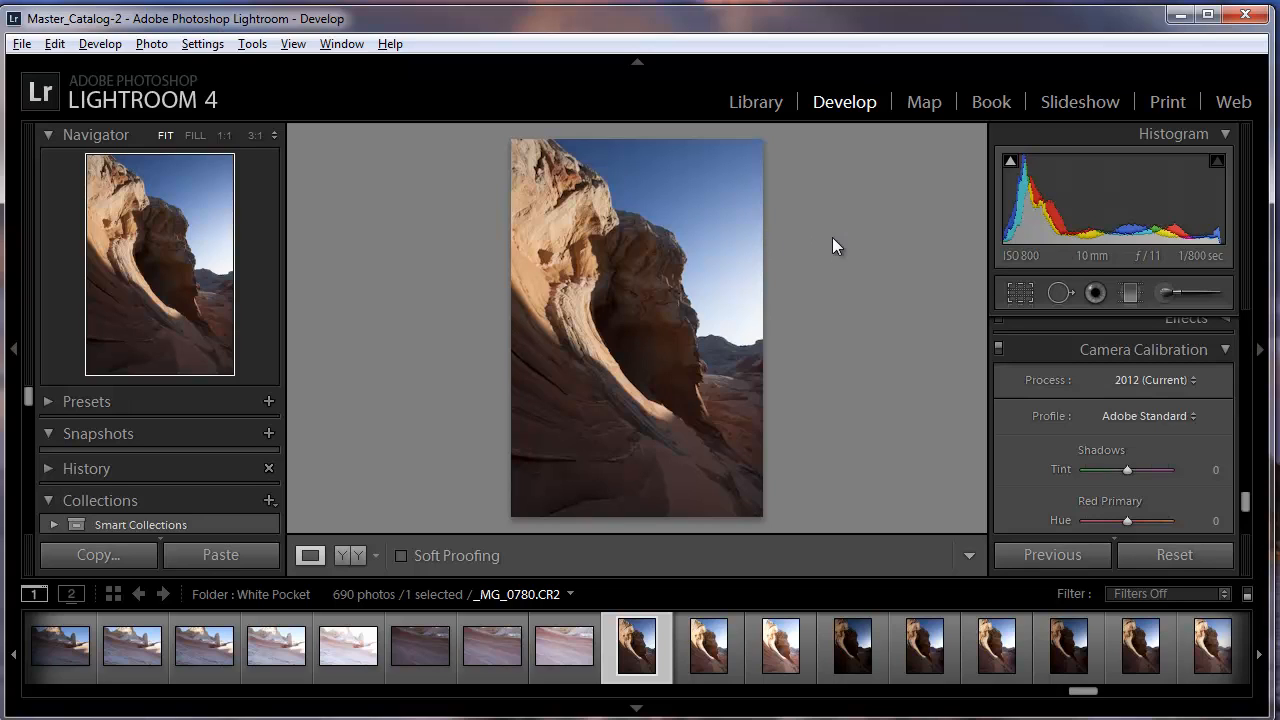
pyautogui.moveTo(896, 336)
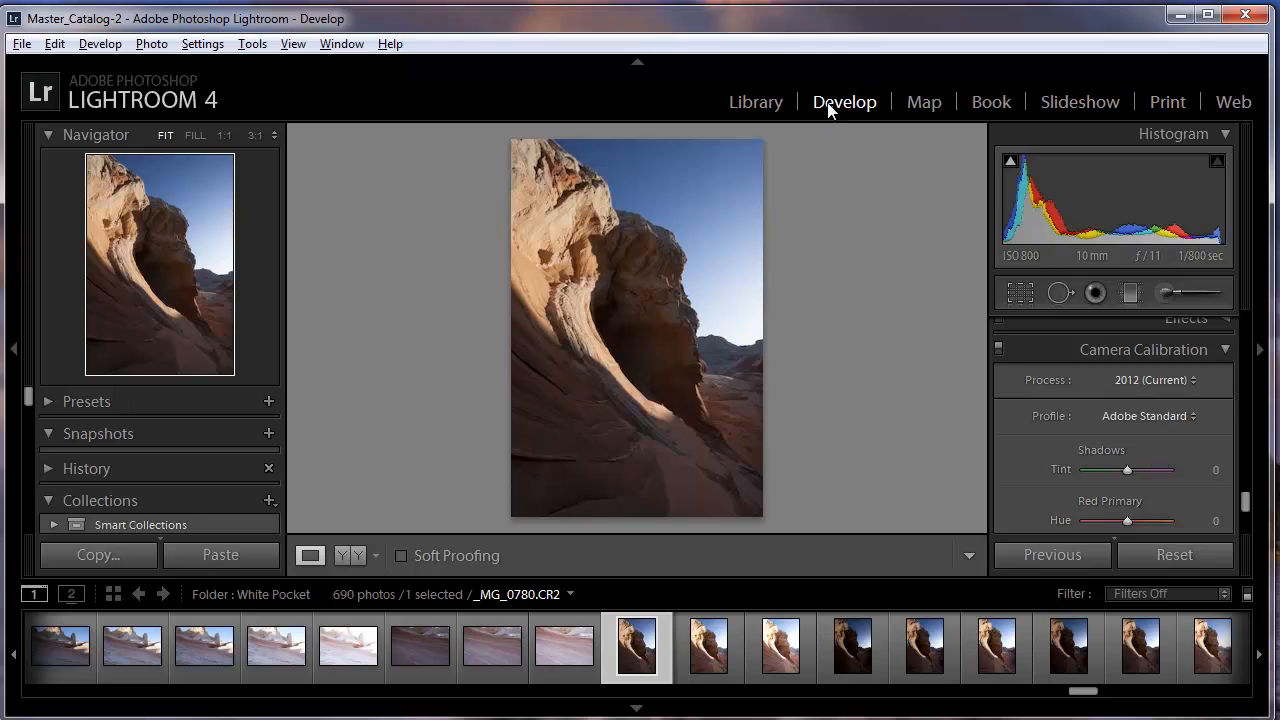
pyautogui.moveTo(1270, 180)
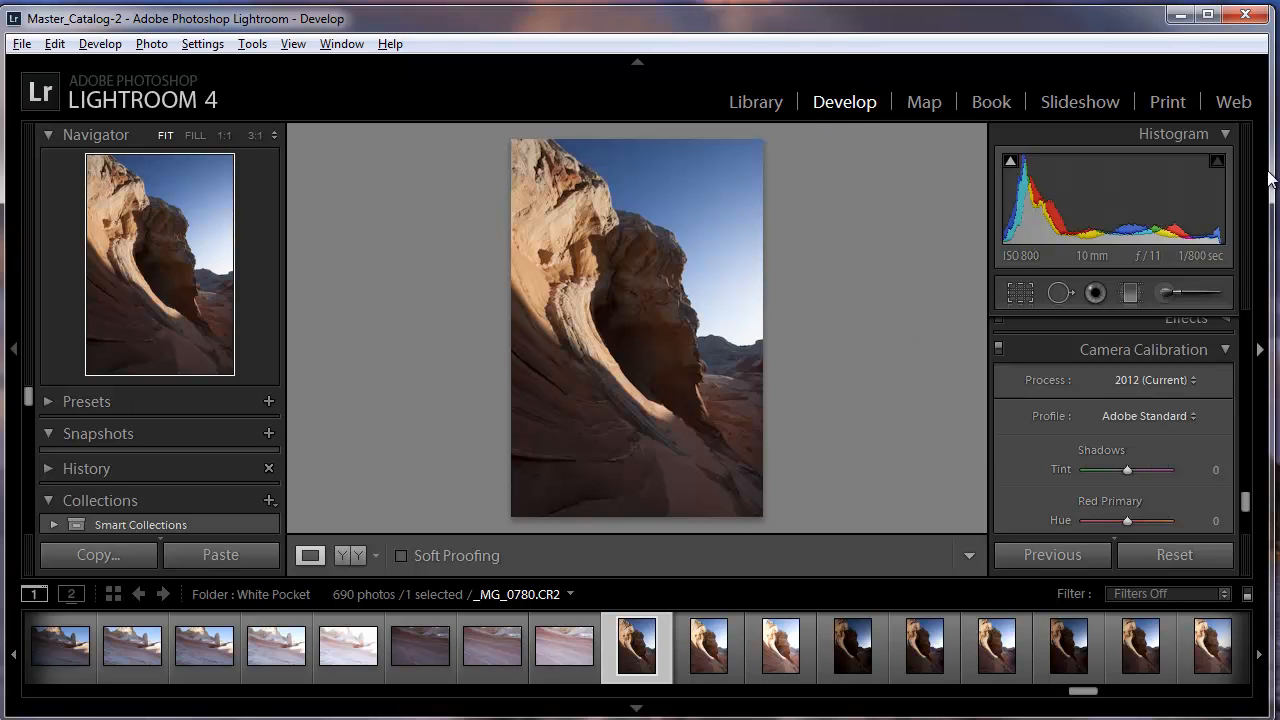
pyautogui.moveTo(1186, 380)
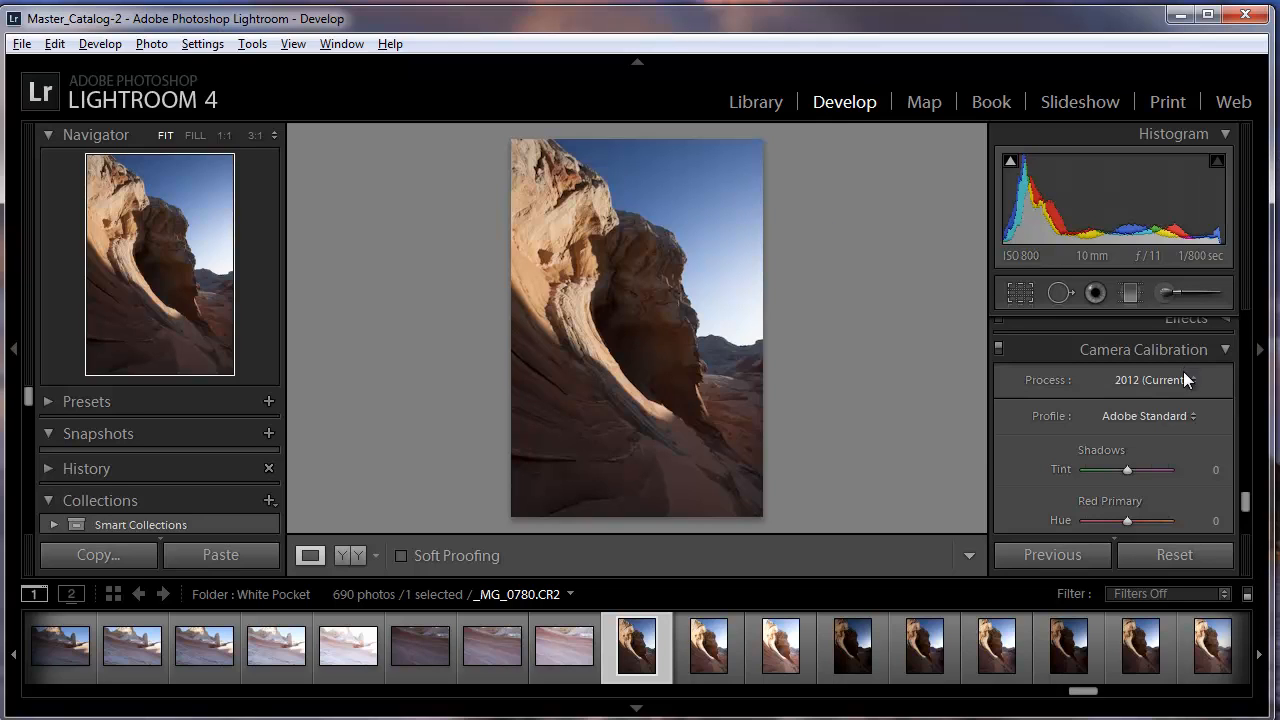
# Scroll the Develop right panel to bring the Basic adjustments into view
pyautogui.scroll(-3)
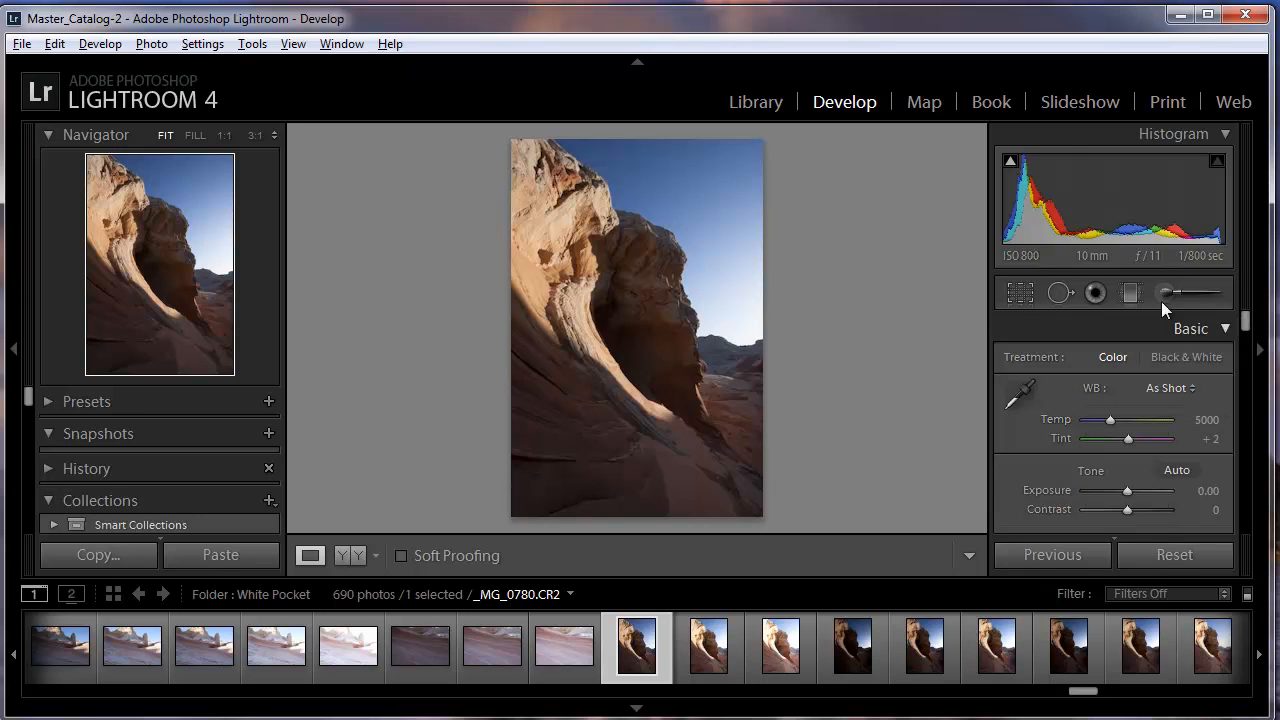
pyautogui.moveTo(1010, 248)
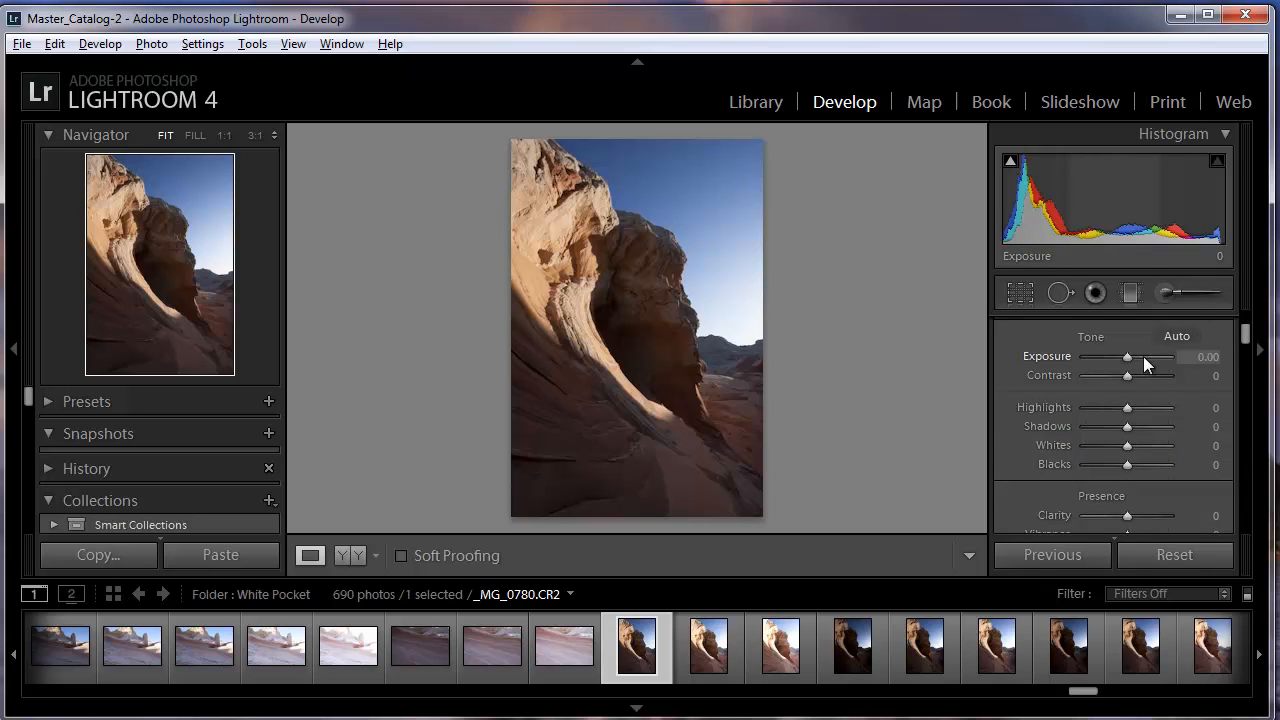
pyautogui.moveTo(1128, 356); pyautogui.dragTo(1104, 356)
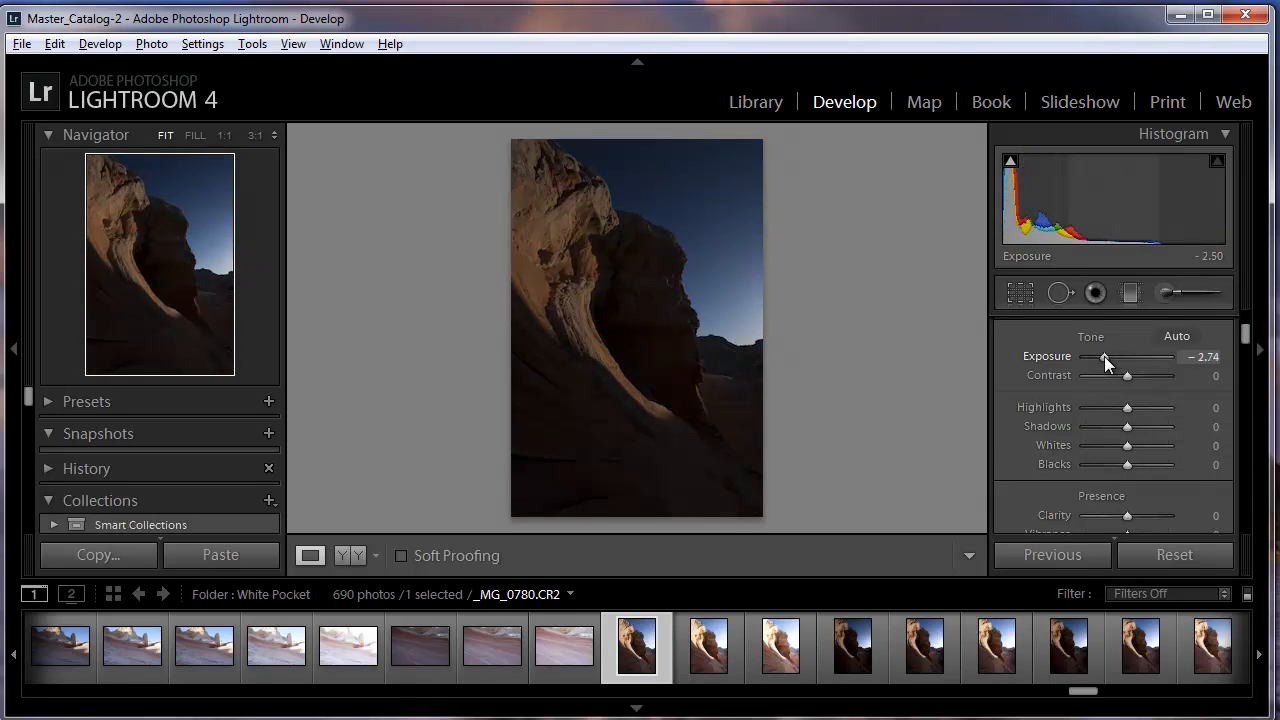
pyautogui.moveTo(1104, 356); pyautogui.dragTo(1088, 356)
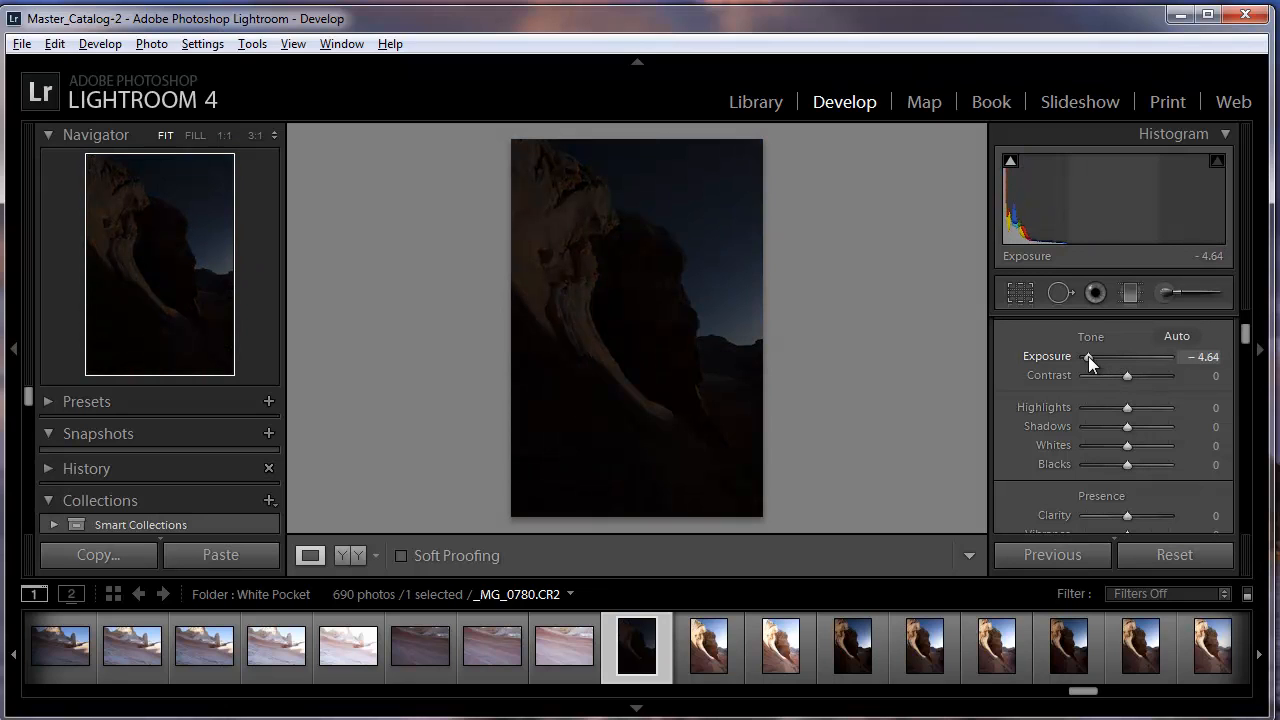
pyautogui.moveTo(1088, 356); pyautogui.dragTo(1104, 356)
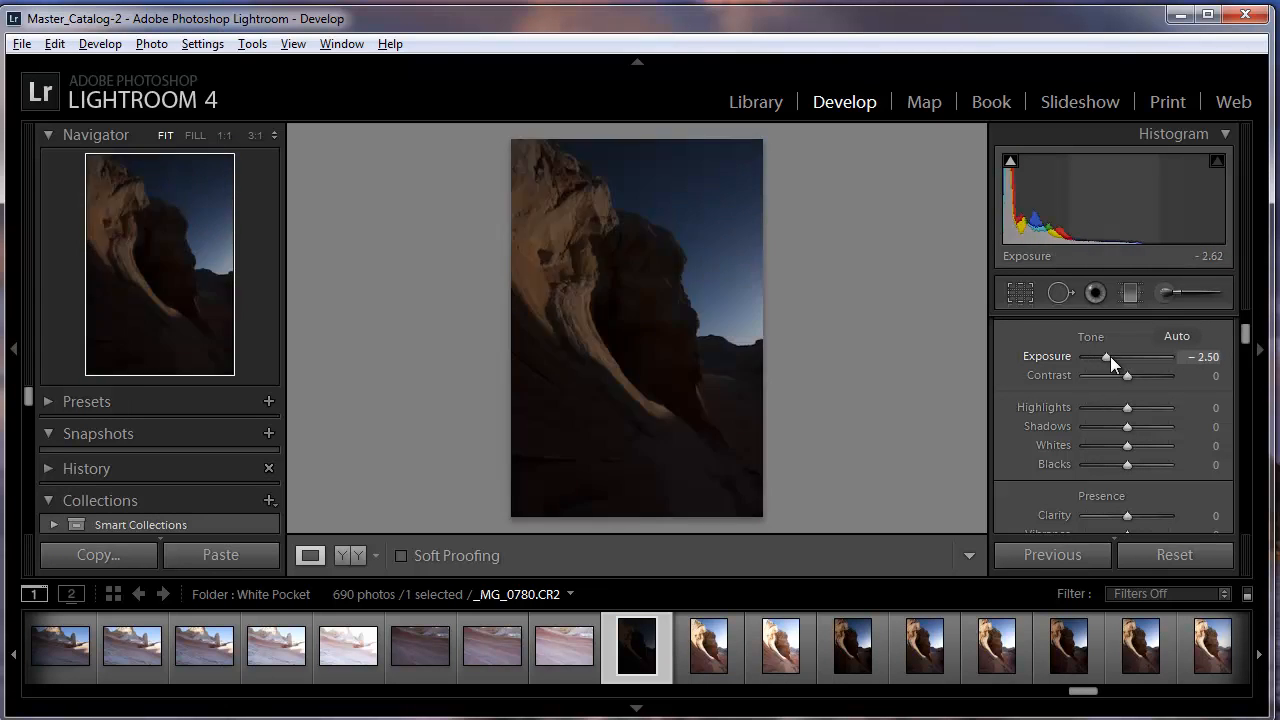
pyautogui.moveTo(1108, 356); pyautogui.dragTo(1144, 356)
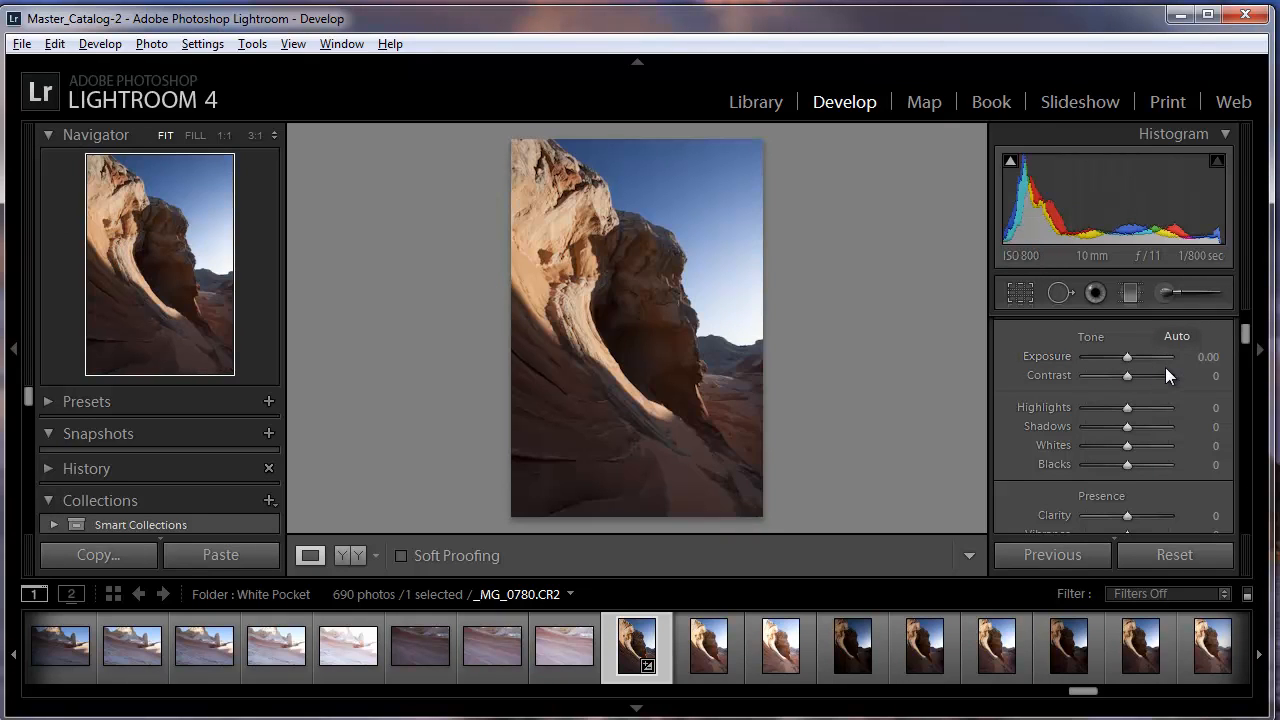
pyautogui.moveTo(1128, 408)
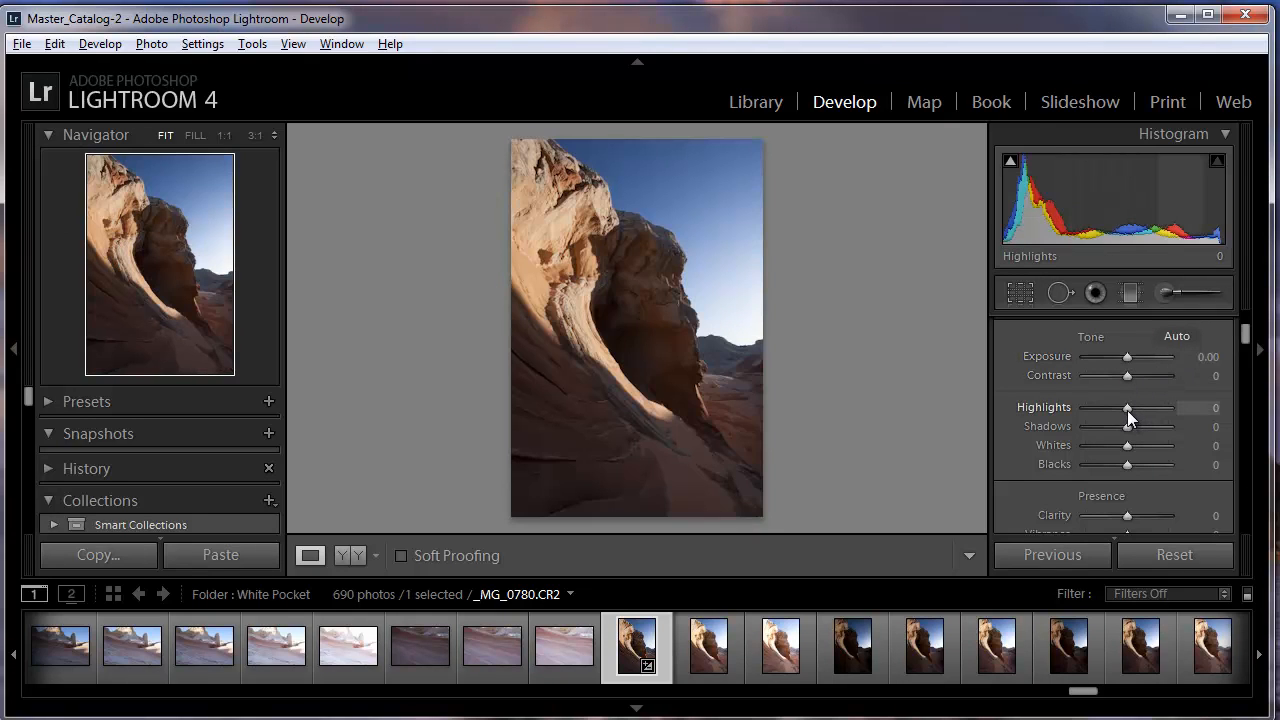
# Pull the Highlights slider all the way down to -100
pyautogui.moveTo(1128, 408); pyautogui.dragTo(1120, 408)
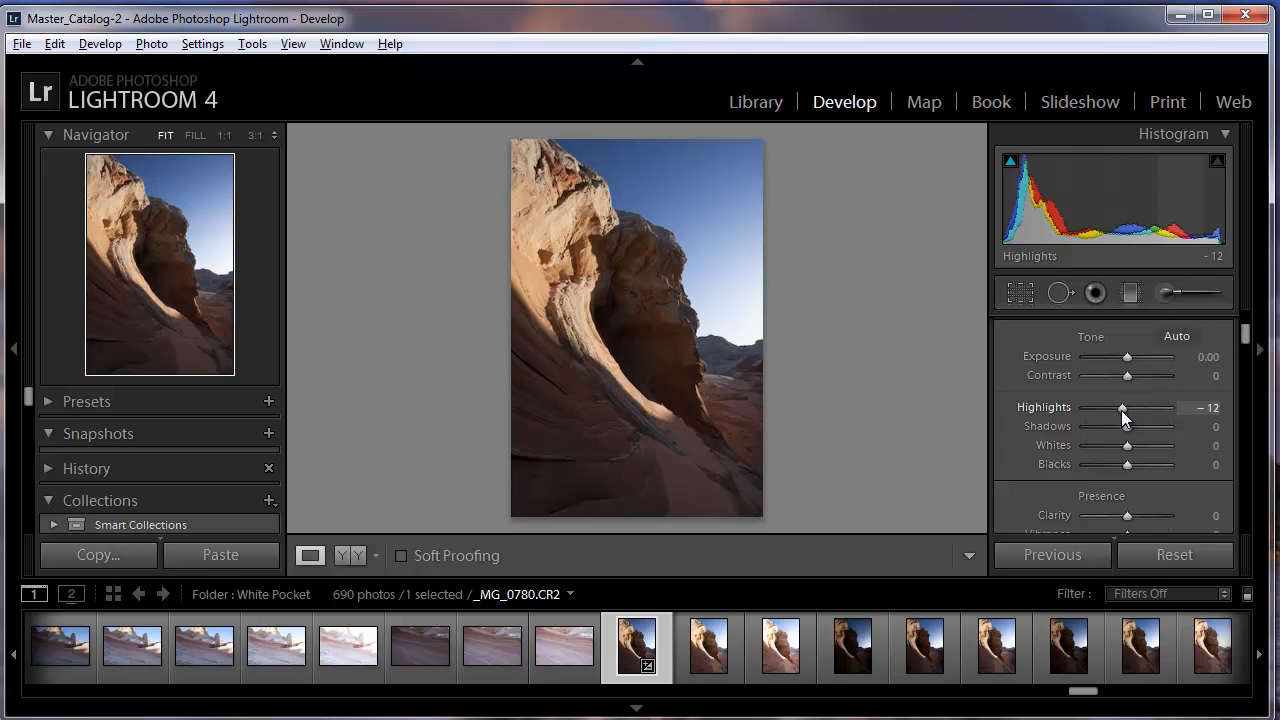
pyautogui.moveTo(1122, 408); pyautogui.dragTo(1104, 408)
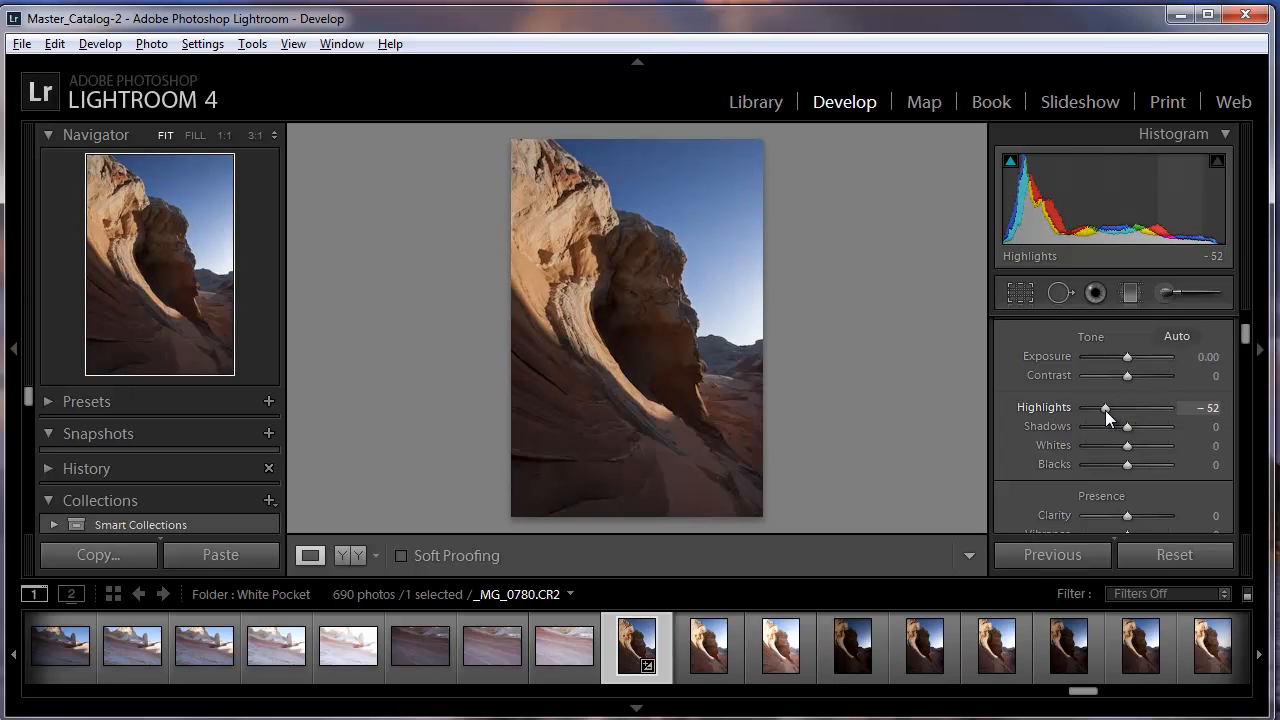
pyautogui.moveTo(1104, 408); pyautogui.dragTo(1100, 408)
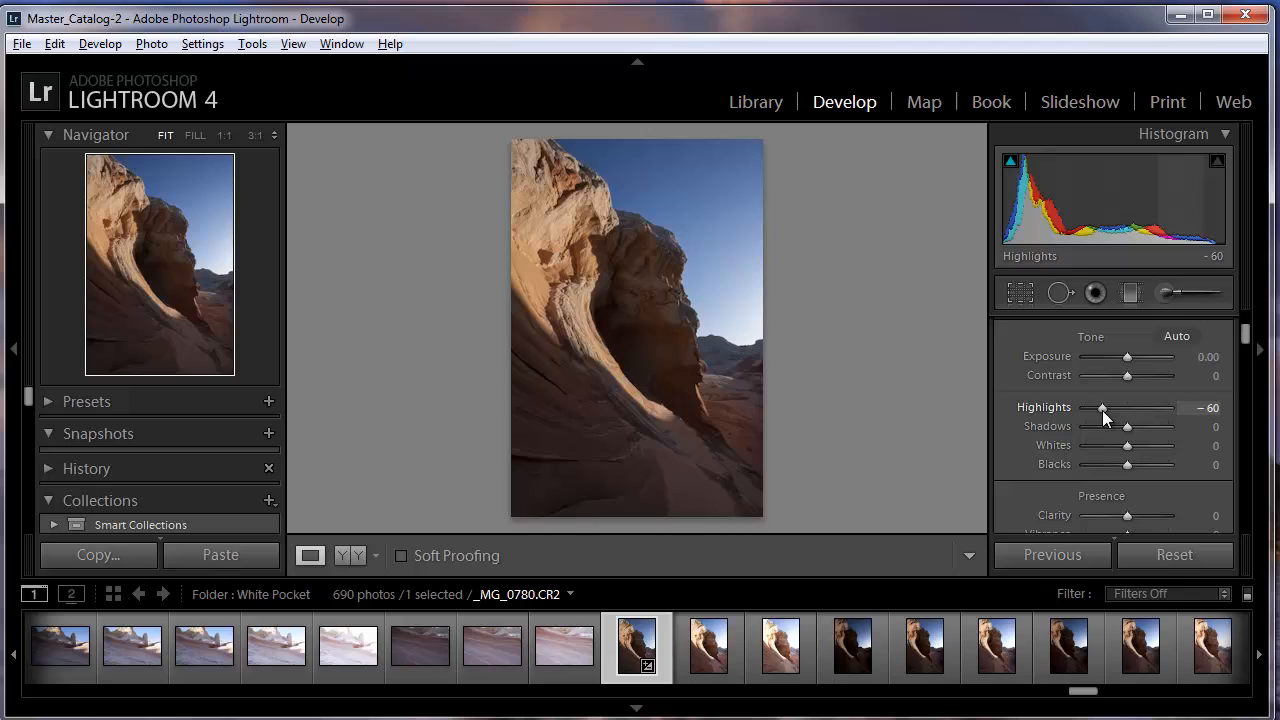
pyautogui.moveTo(1100, 408); pyautogui.dragTo(1088, 408)
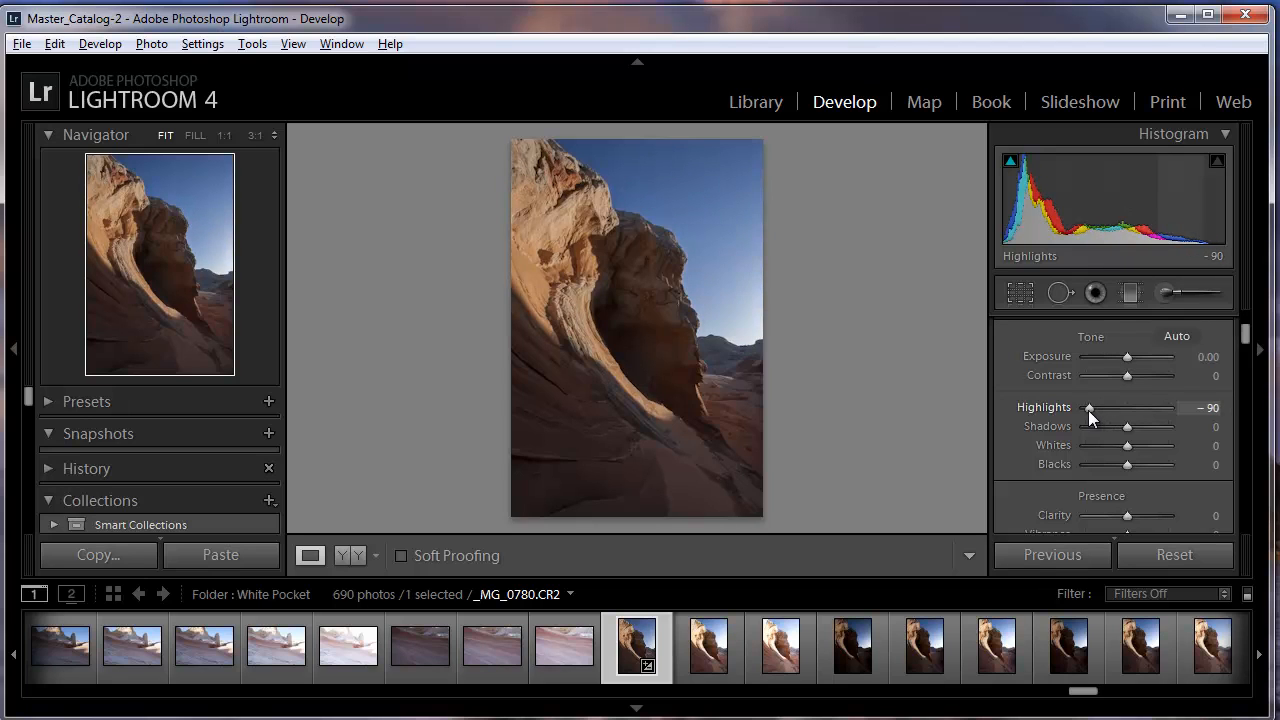
pyautogui.moveTo(1090, 408); pyautogui.dragTo(1084, 408)
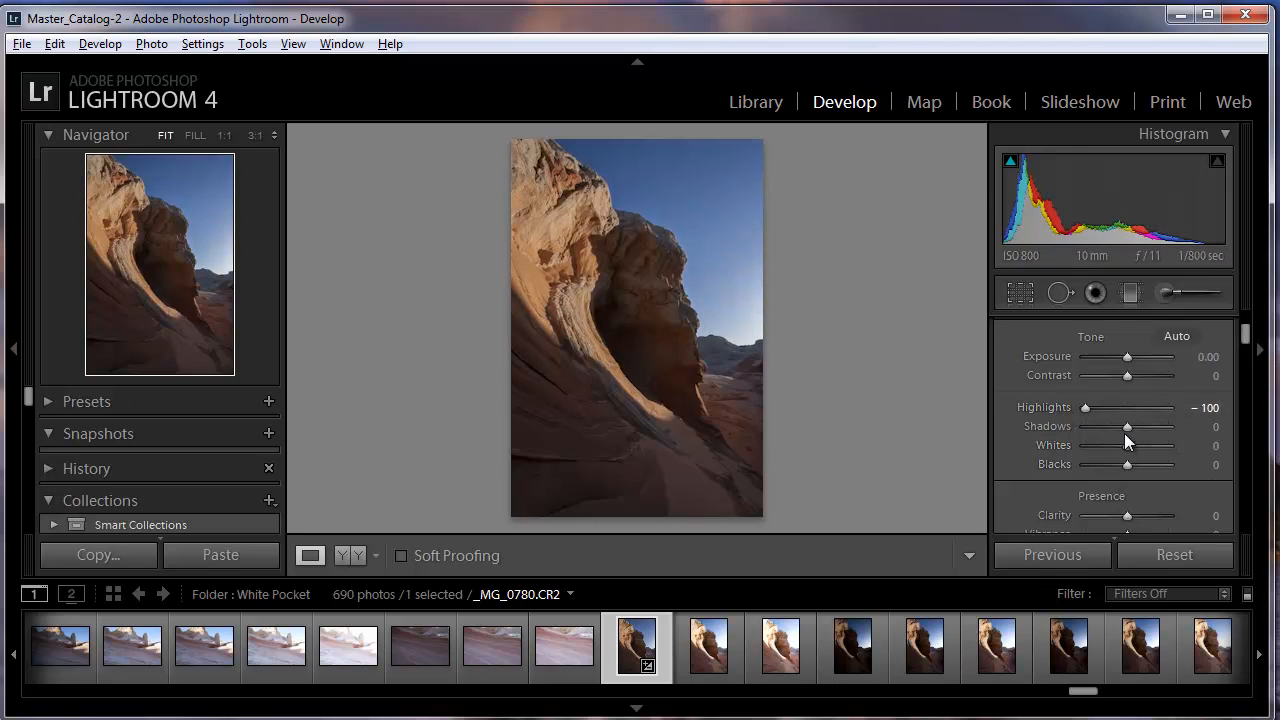
# Lift the Shadows slider to brighten the dark rock
pyautogui.moveTo(1128, 426); pyautogui.dragTo(1156, 426)
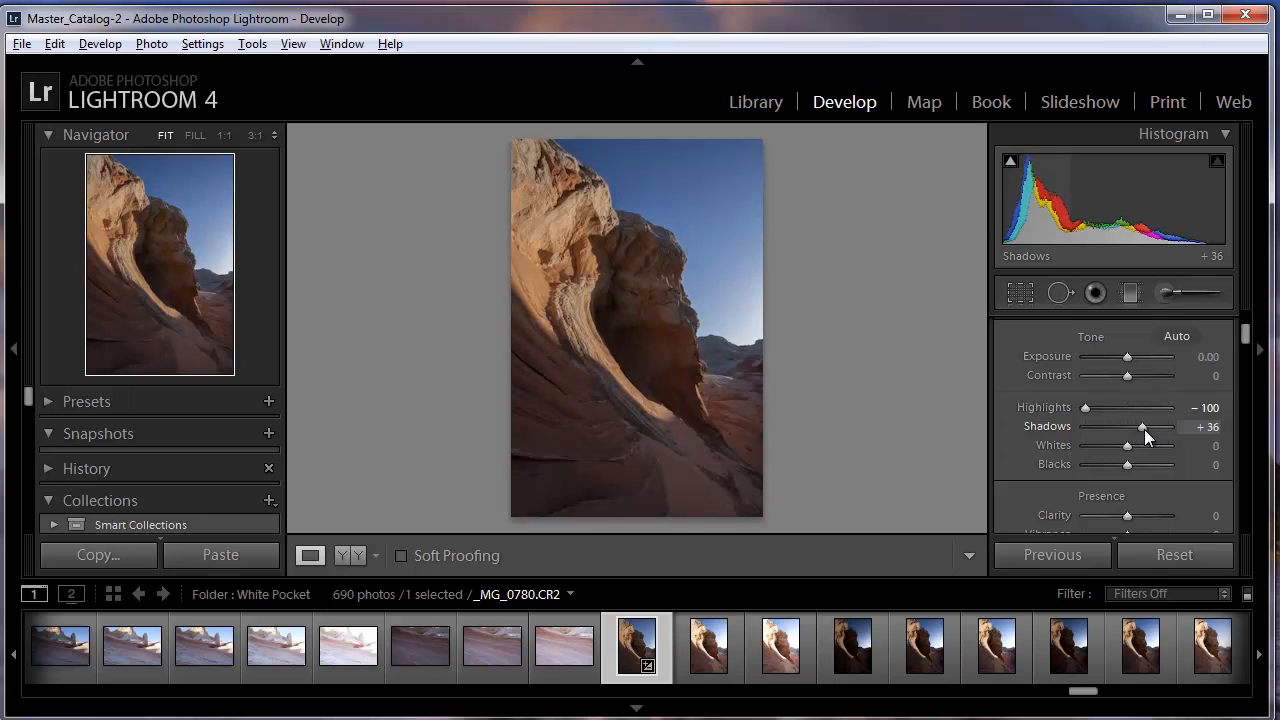
pyautogui.moveTo(1156, 426); pyautogui.dragTo(1168, 426)
pyautogui.write('15')
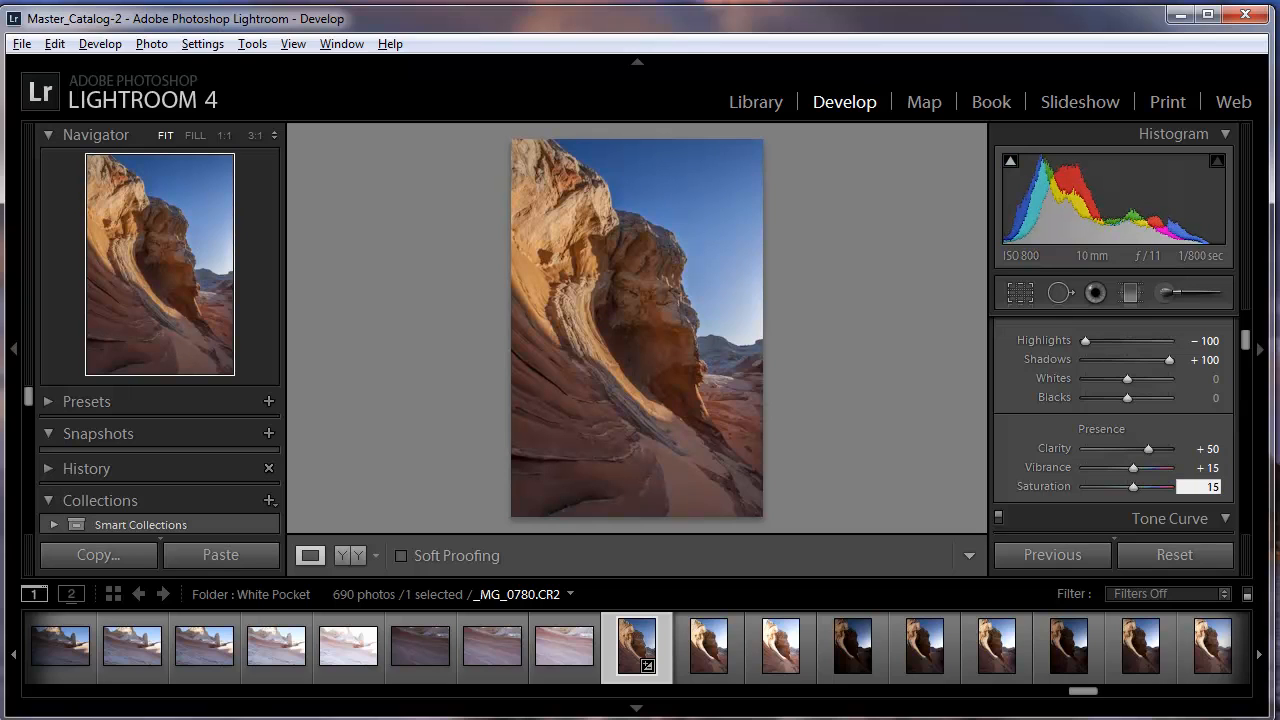
# Switch to the Spot Removal tool, keeping the tone and presence adjustments
pyautogui.click(1168, 518)
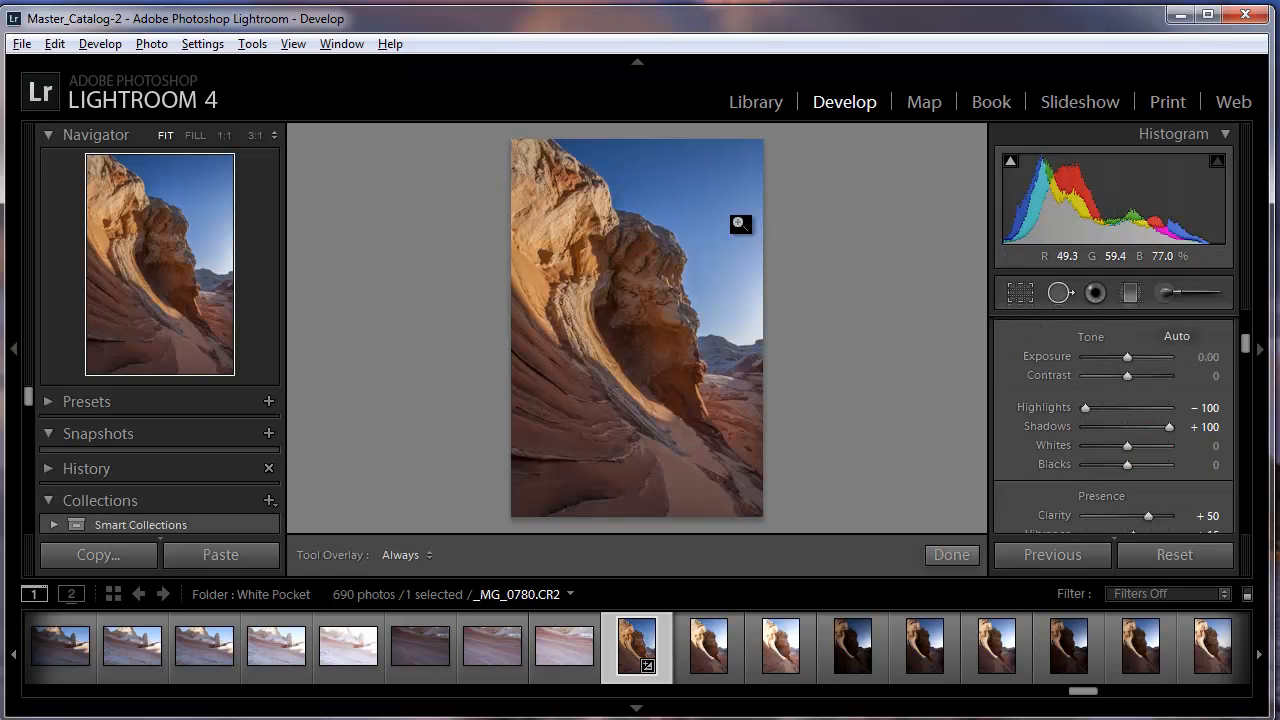
# Zoom to 1:1 on the sky, heal the dark dust spot and move the source onto clean sky
pyautogui.click(740, 224)
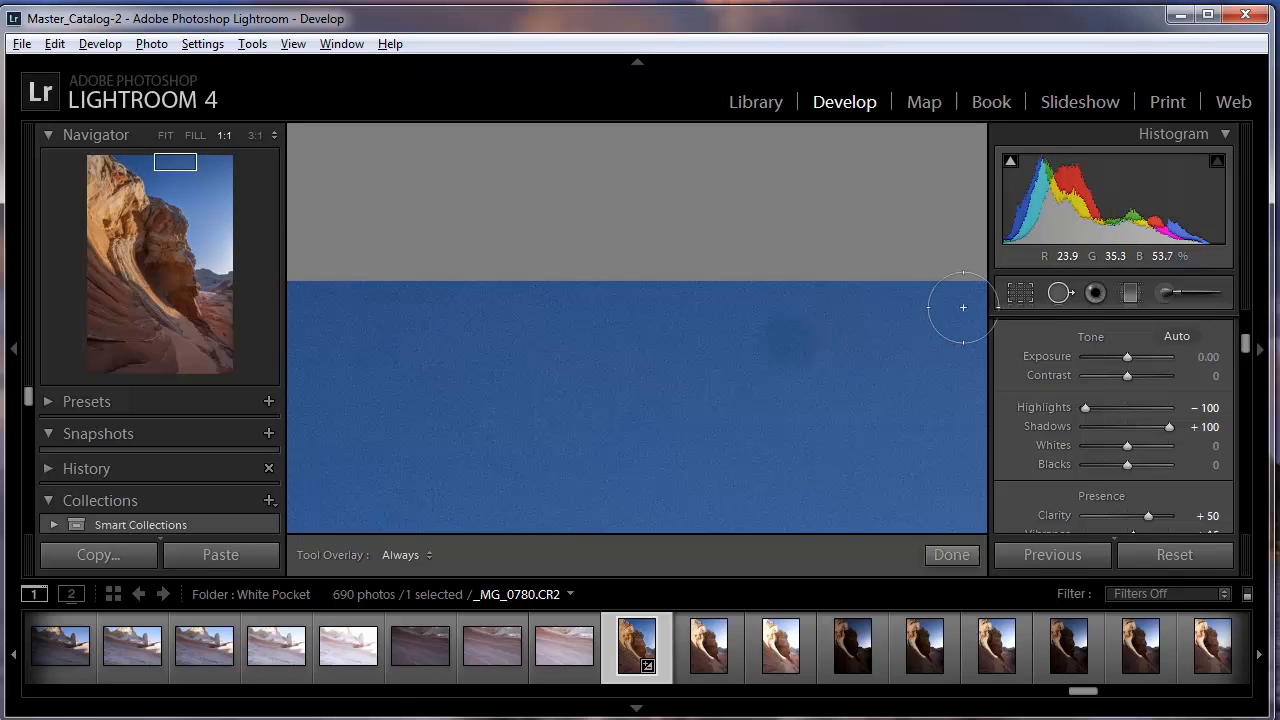
pyautogui.moveTo(788, 340)
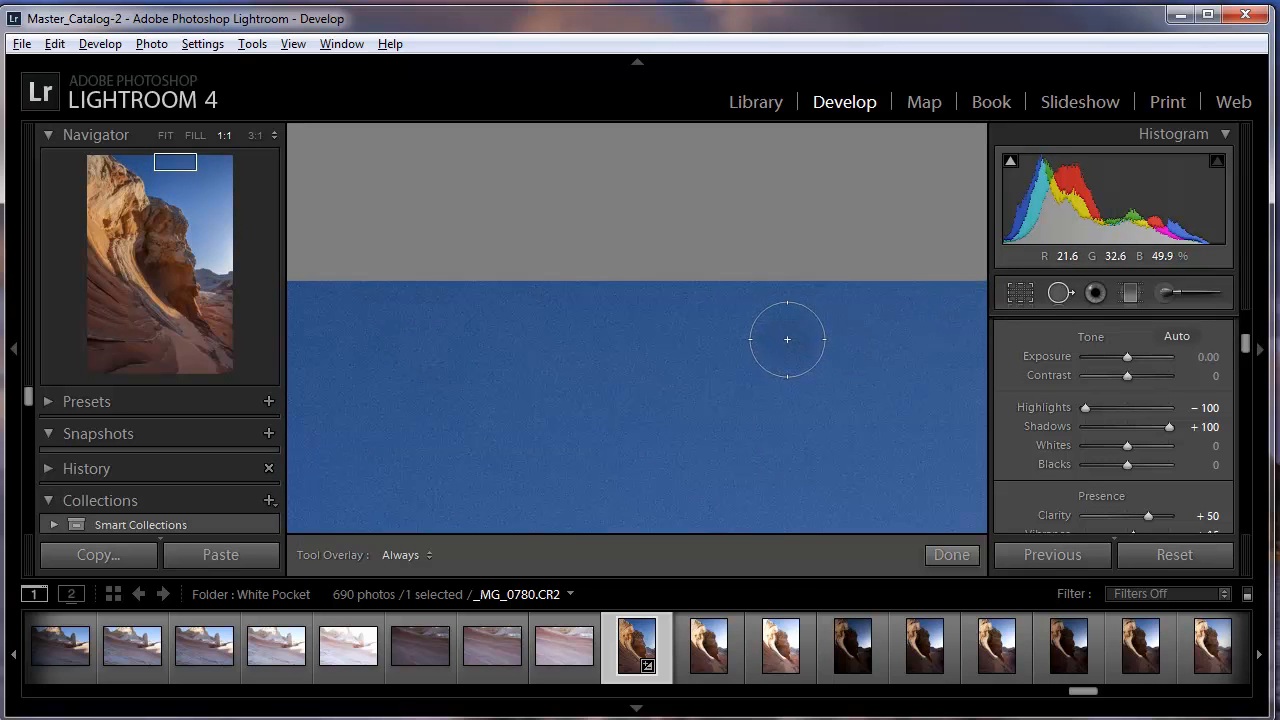
pyautogui.moveTo(788, 340); pyautogui.dragTo(510, 344)
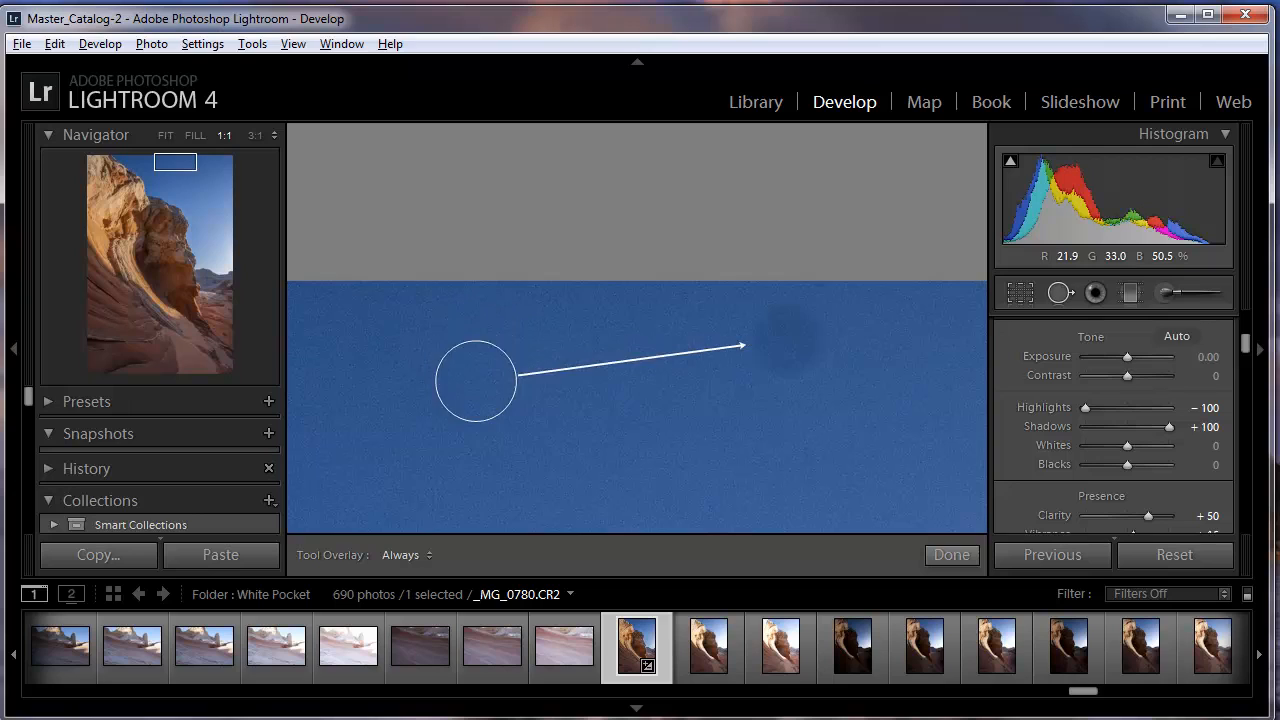
pyautogui.moveTo(476, 380); pyautogui.dragTo(510, 456)
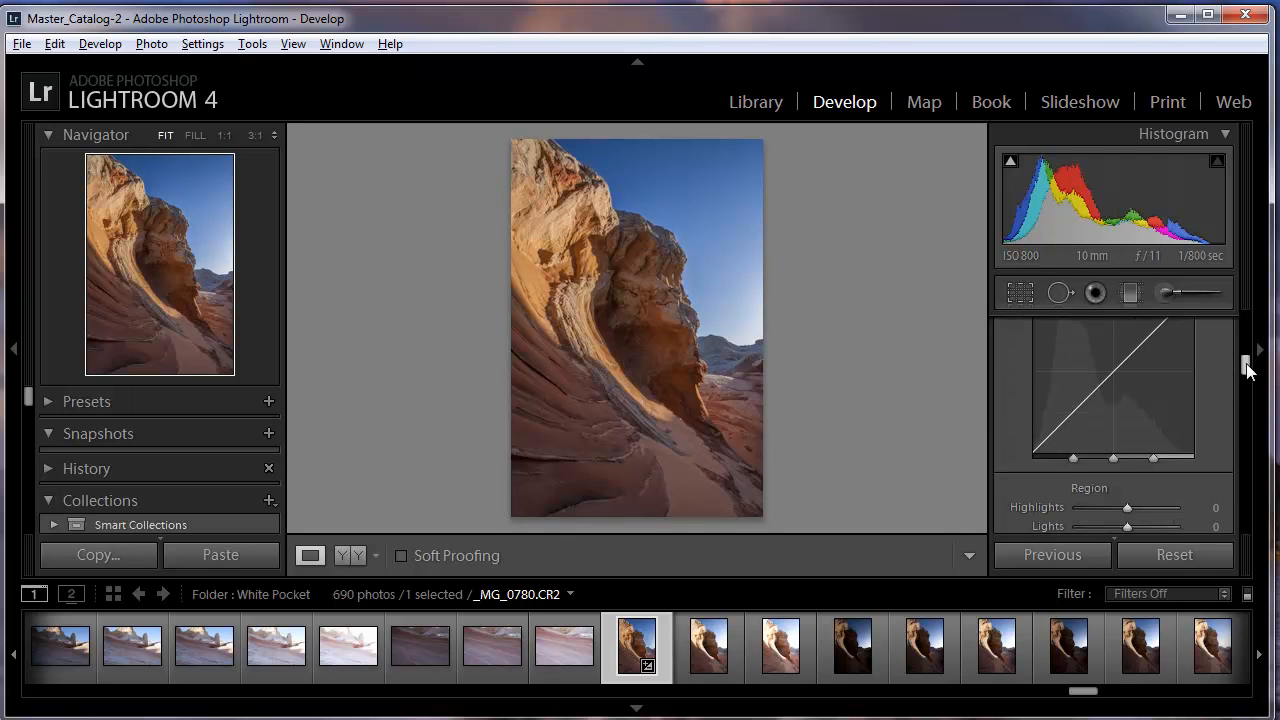
# Raise the tone curve Darks to about +21
pyautogui.moveTo(1078, 400); pyautogui.dragTo(1078, 384)
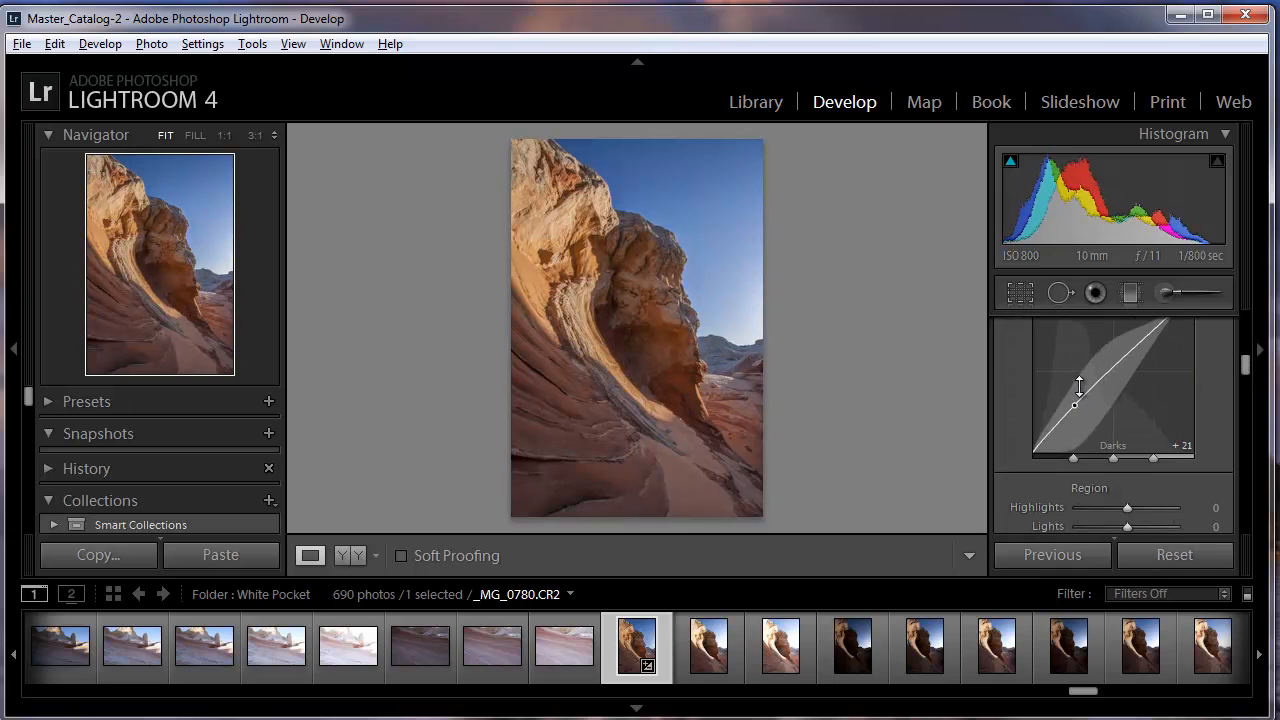
pyautogui.moveTo(1078, 390); pyautogui.dragTo(1078, 410)
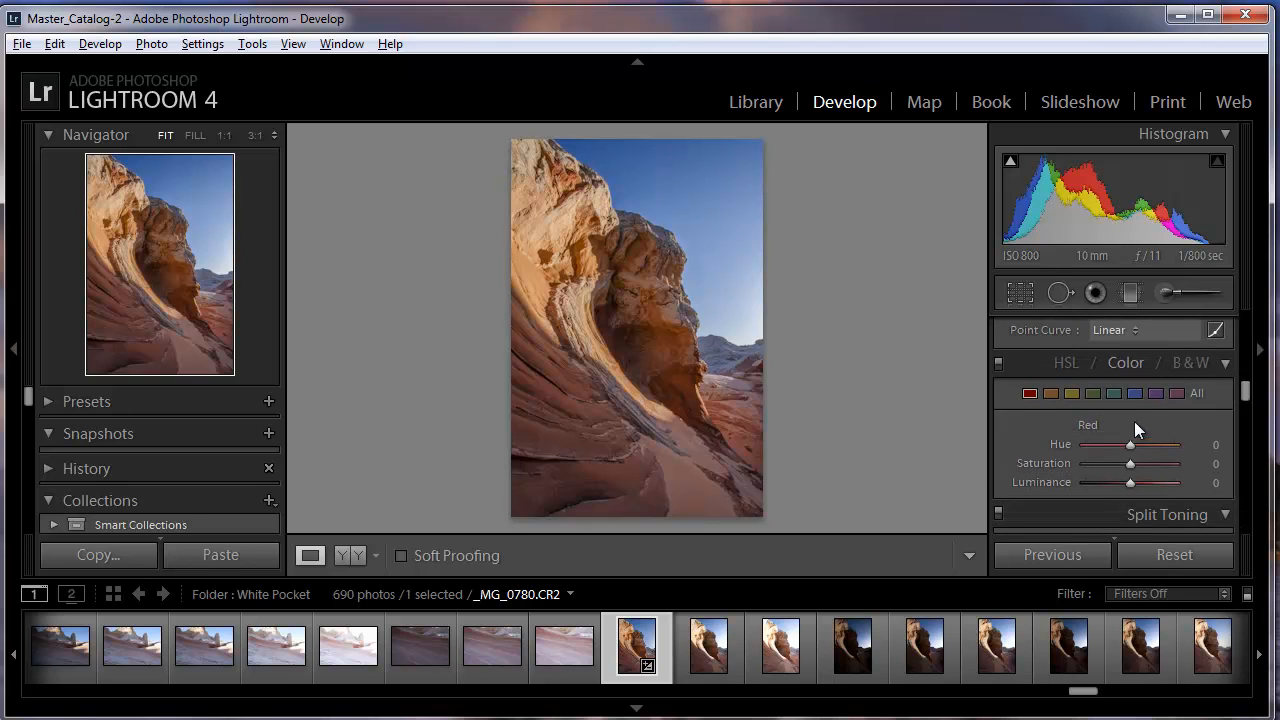
pyautogui.moveTo(1030, 392)
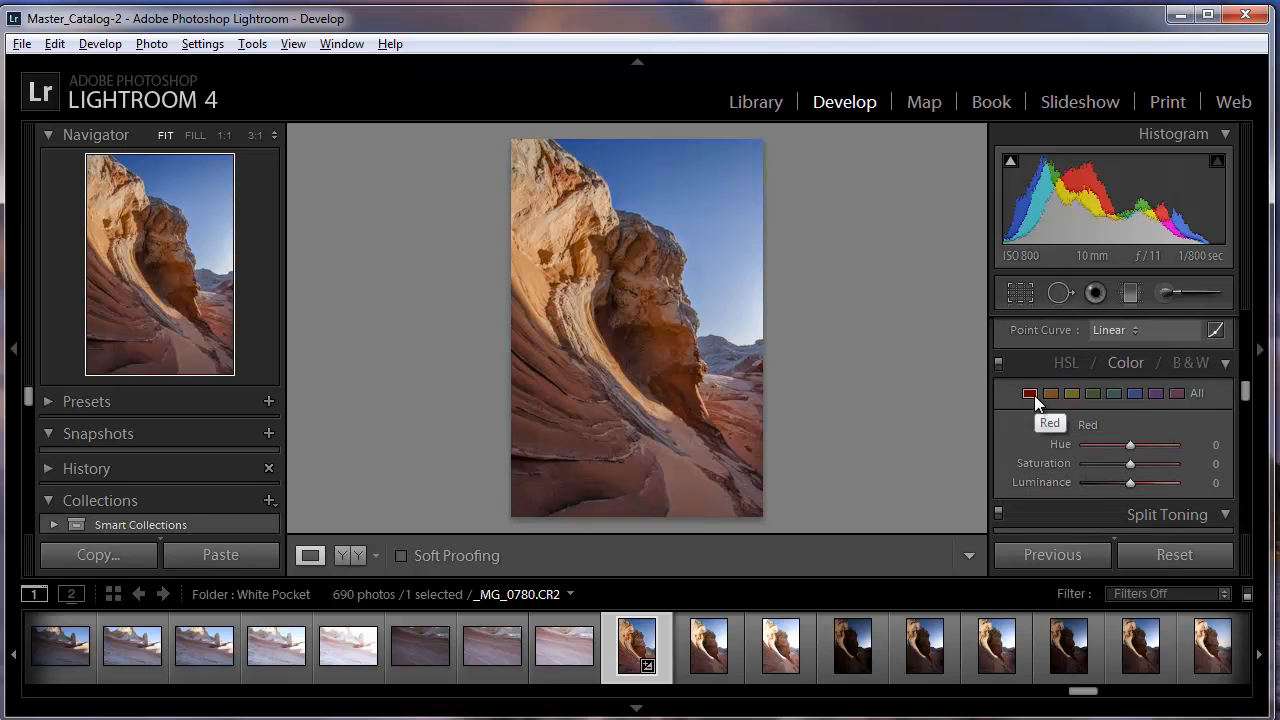
# Set the Red luminance in HSL/Color to +100 after comparing lower values
pyautogui.moveTo(1130, 482); pyautogui.dragTo(1176, 482)
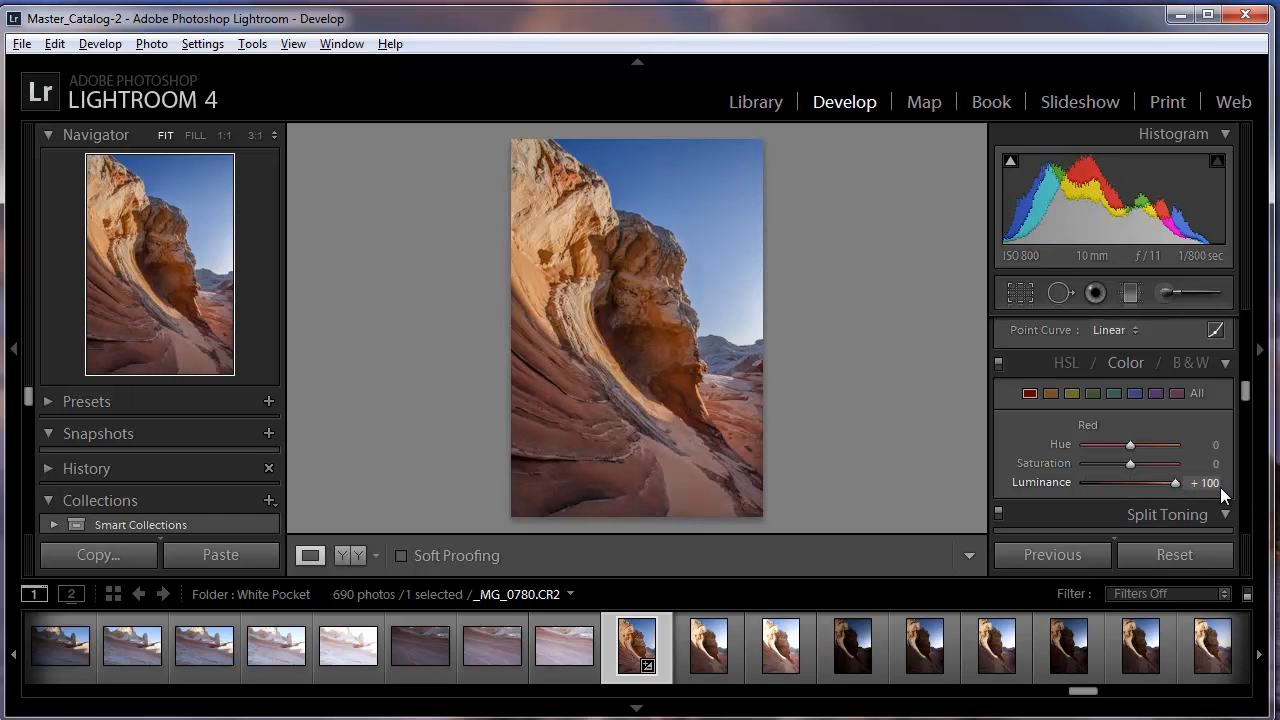
pyautogui.moveTo(1176, 482); pyautogui.dragTo(1124, 482)
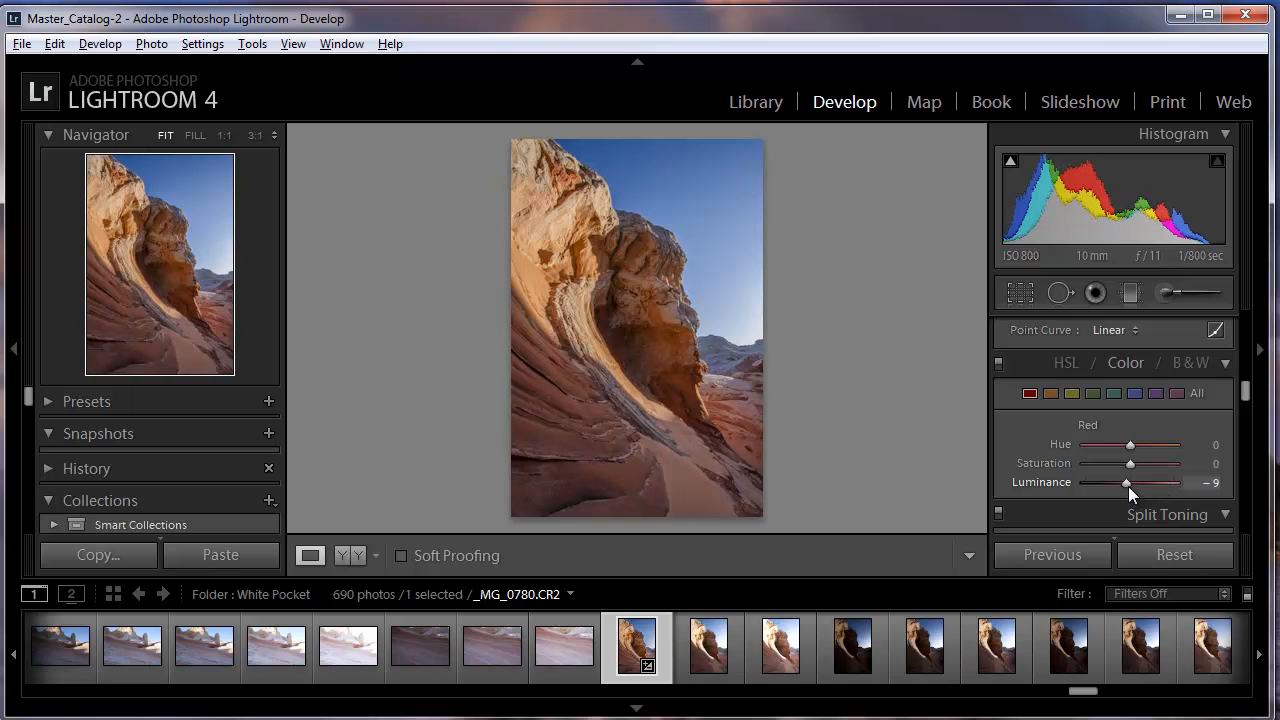
pyautogui.moveTo(1124, 482); pyautogui.dragTo(1132, 482)
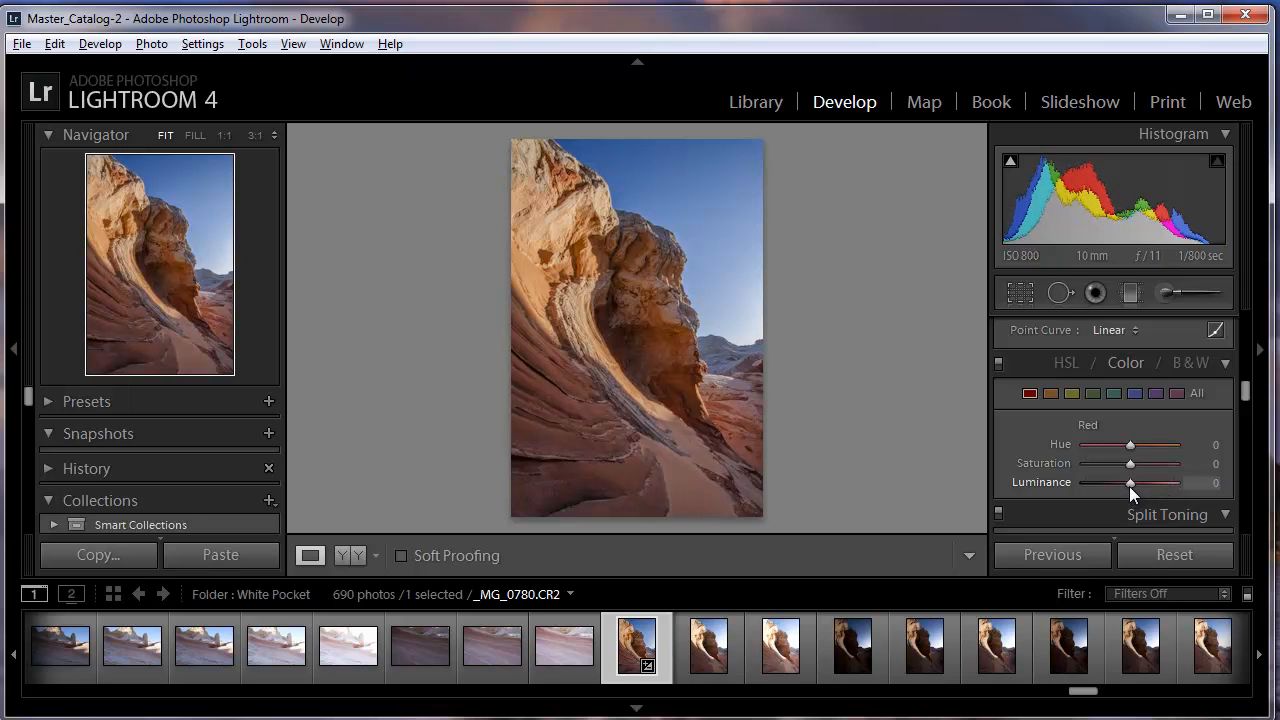
pyautogui.moveTo(1130, 482); pyautogui.dragTo(1176, 482)
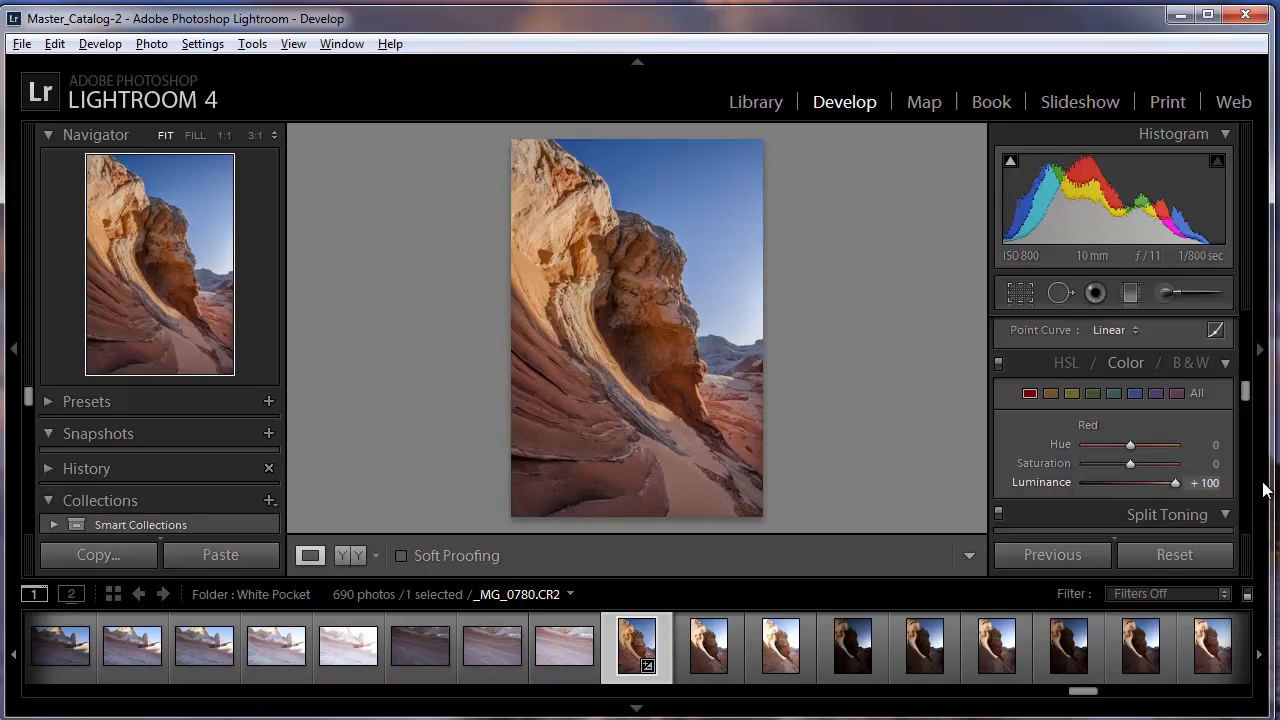
pyautogui.moveTo(1176, 482); pyautogui.dragTo(1130, 482)
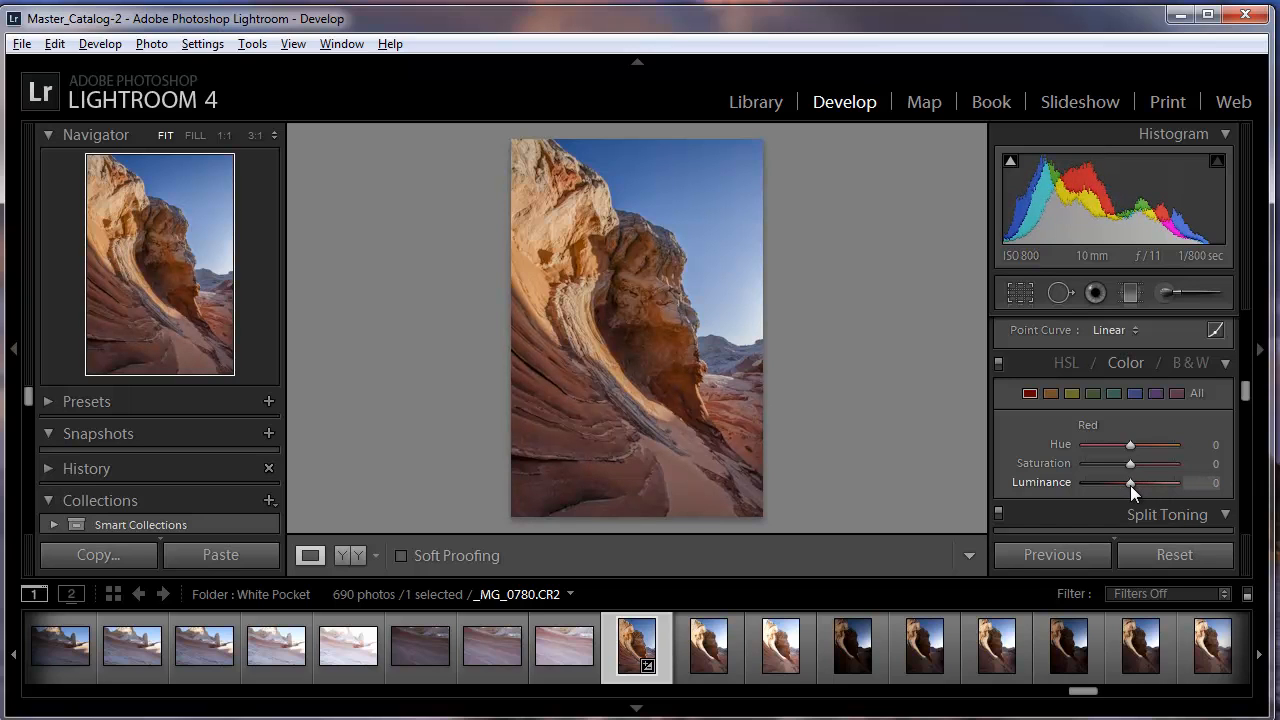
pyautogui.moveTo(1128, 482); pyautogui.dragTo(1176, 482)
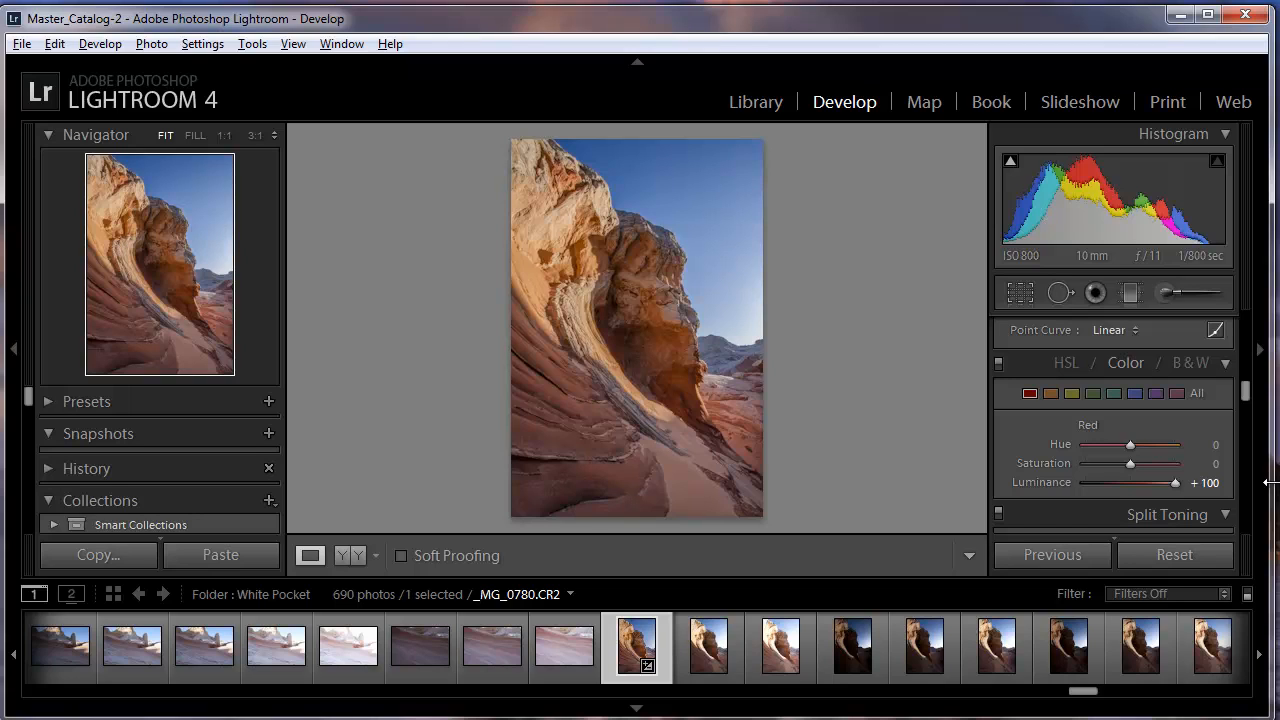
# Scroll down through the Detail panel to reach sharpening, noise reduction and lens corrections
pyautogui.scroll(-3)
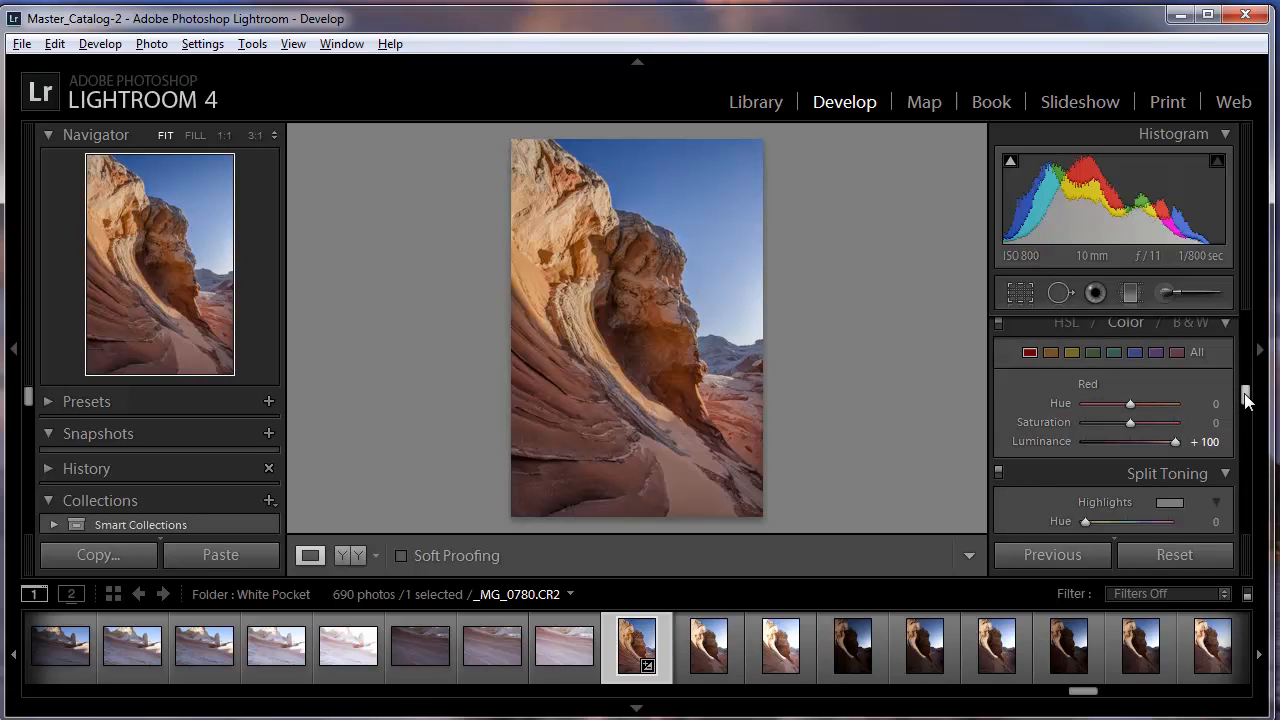
pyautogui.scroll(-3)
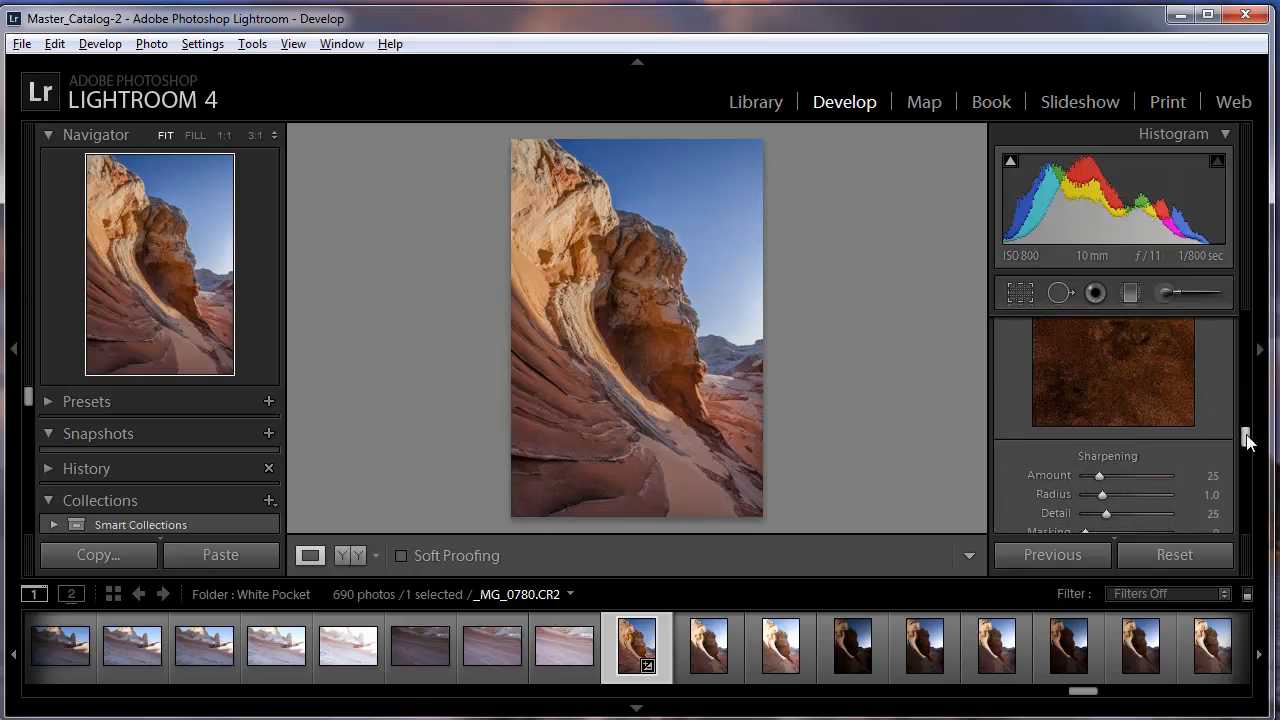
pyautogui.scroll(-3)
pyautogui.write('60')
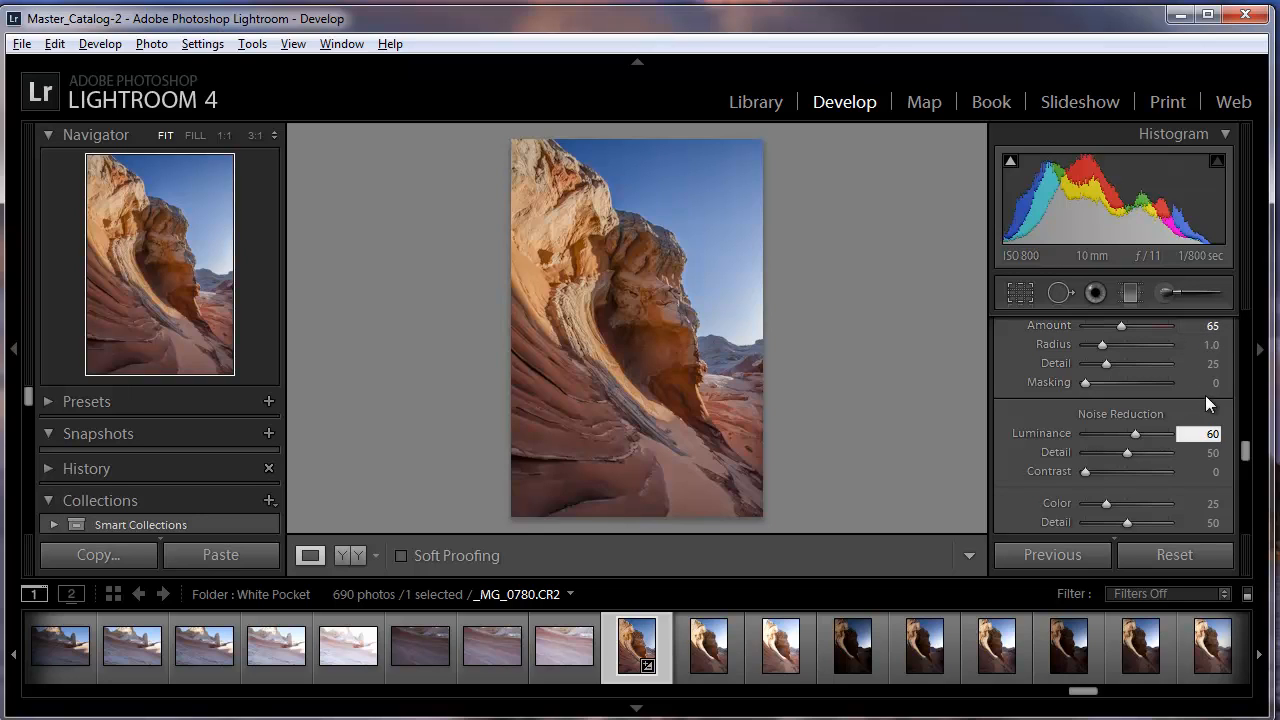
pyautogui.moveTo(1210, 450)
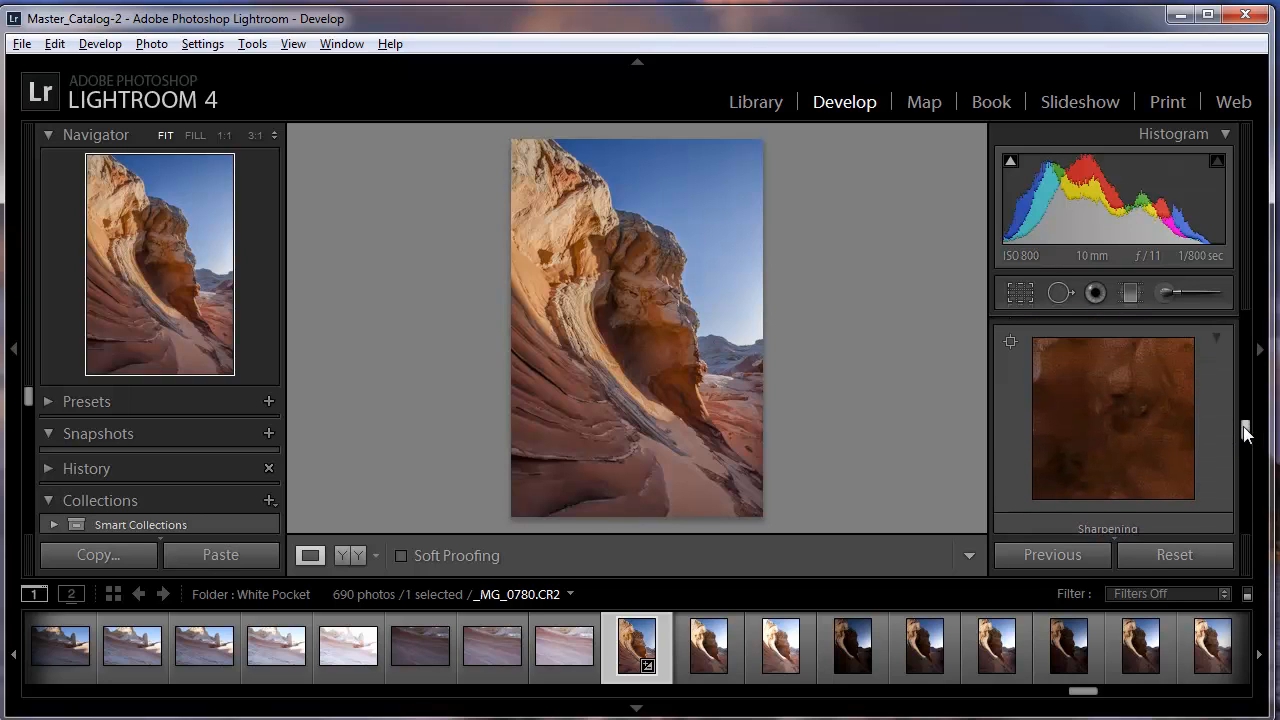
pyautogui.moveTo(1150, 436)
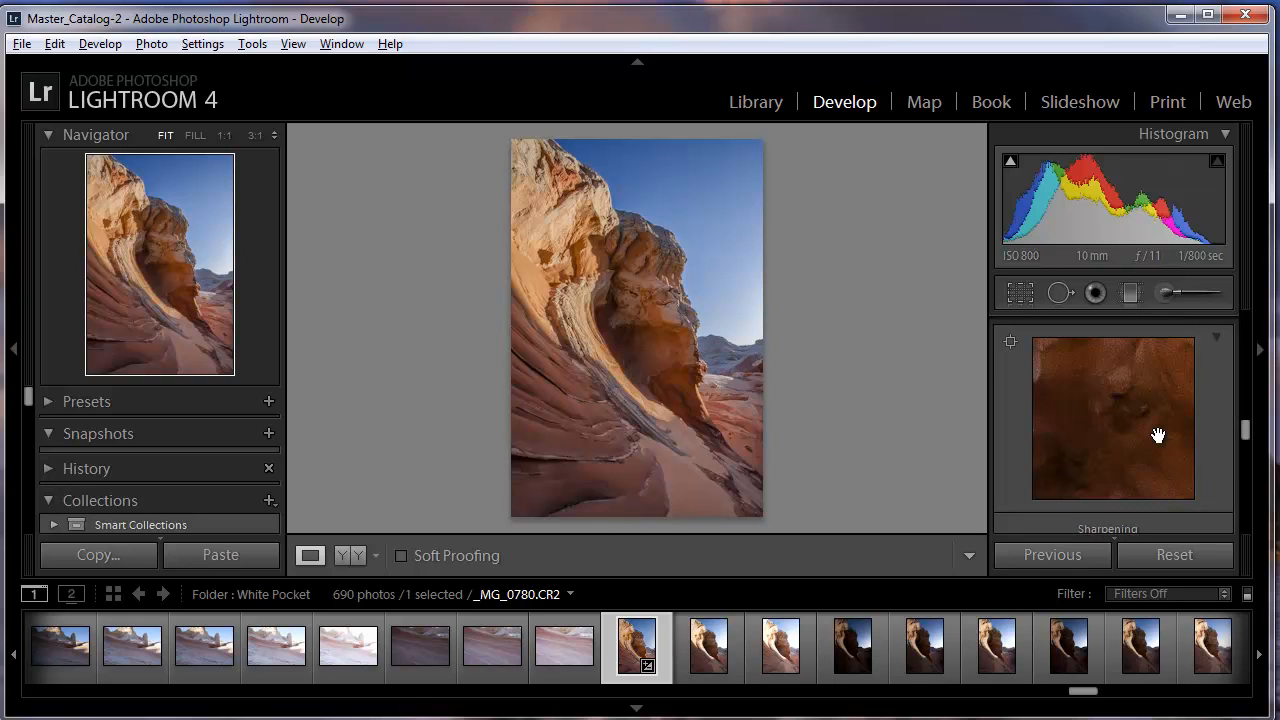
pyautogui.moveTo(708, 510)
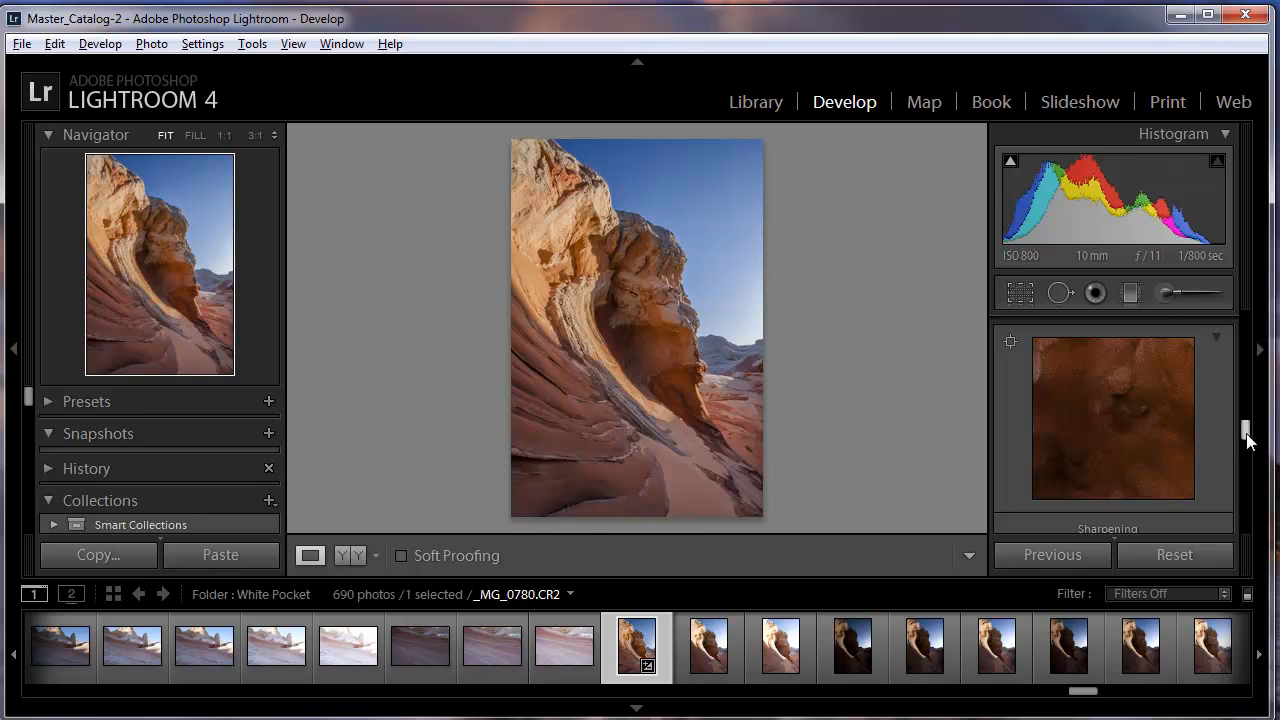
pyautogui.scroll(-3)
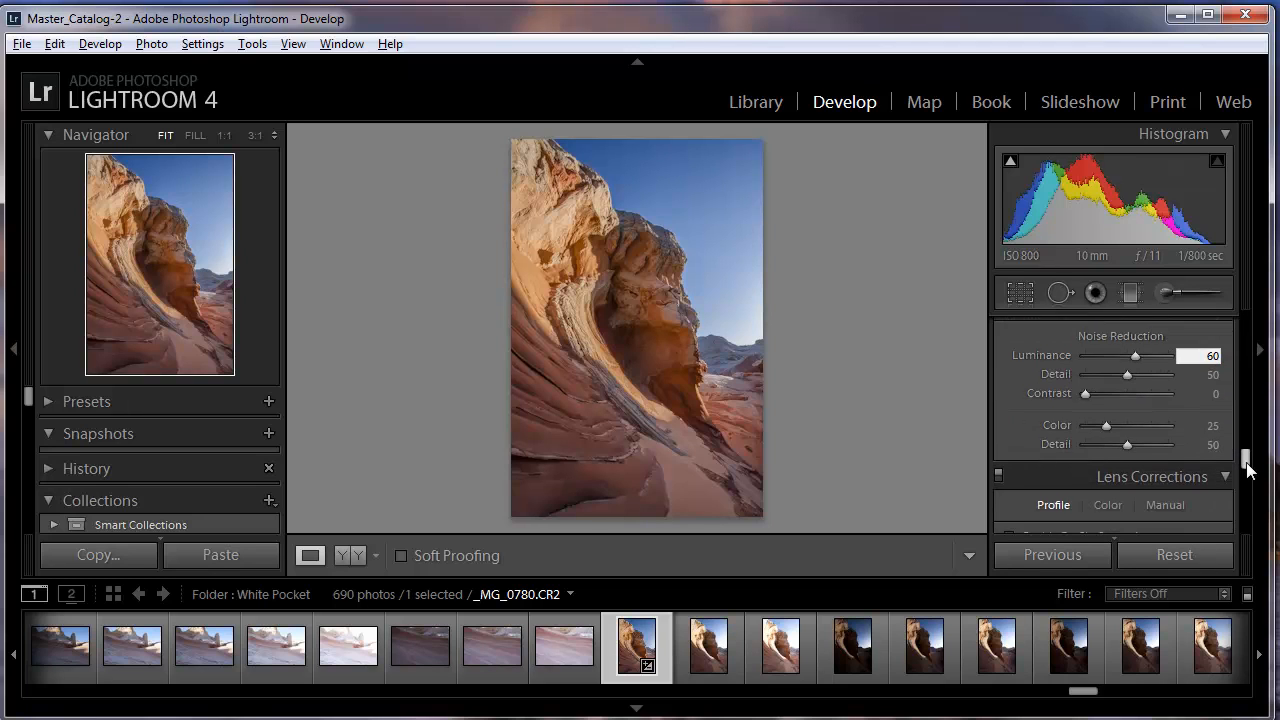
# Enable Profile Corrections for the Canon EF-S 10-22mm lens, toggling it to compare
pyautogui.scroll(-3)
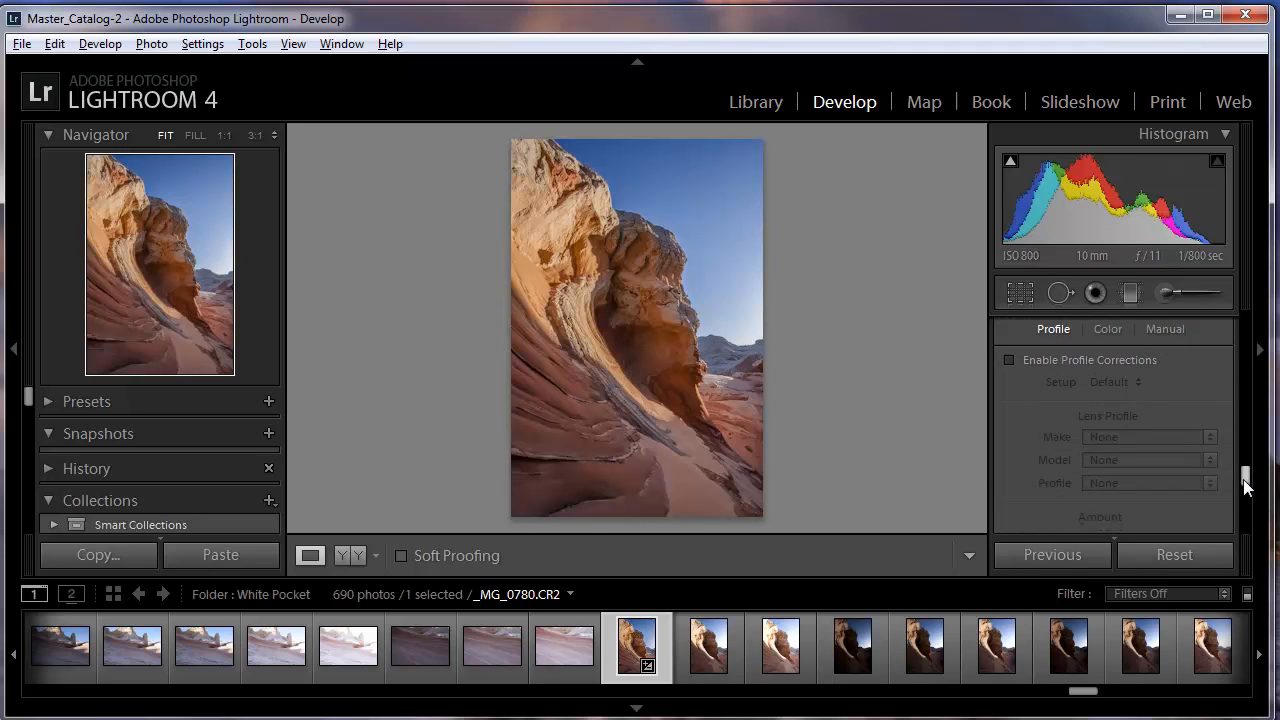
pyautogui.click(1010, 360)
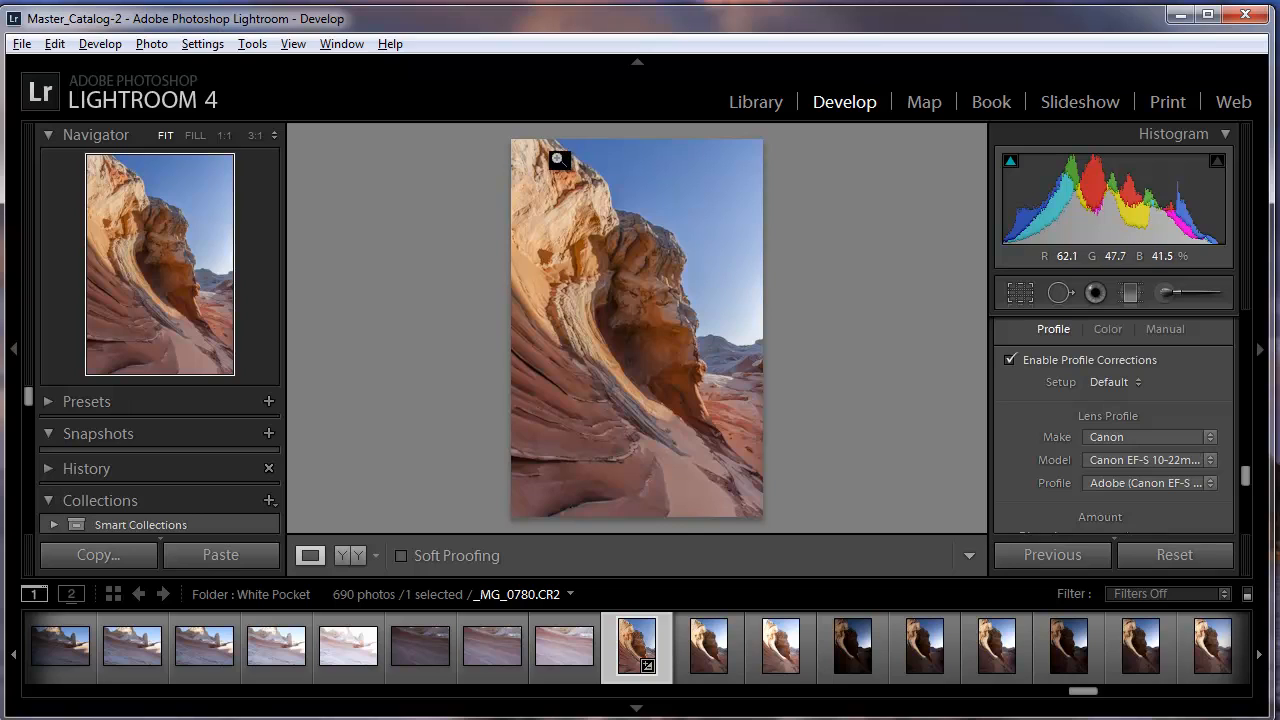
pyautogui.moveTo(538, 250)
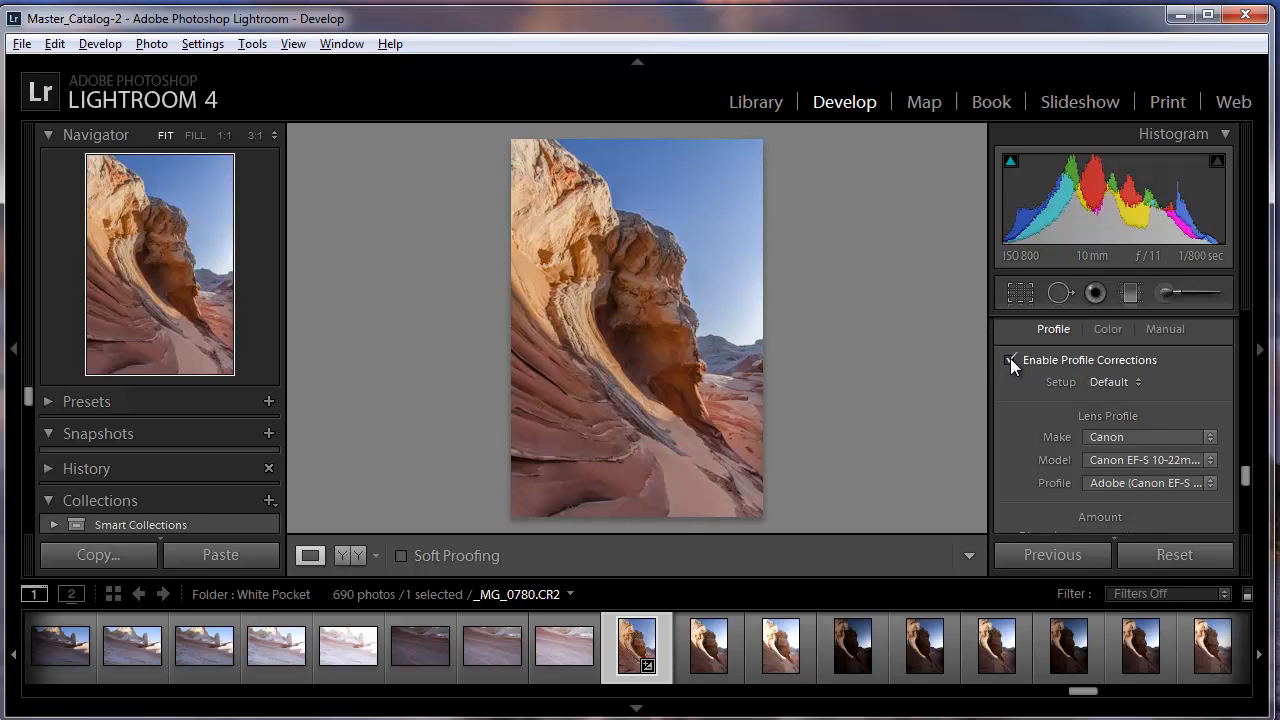
pyautogui.click(1012, 360)
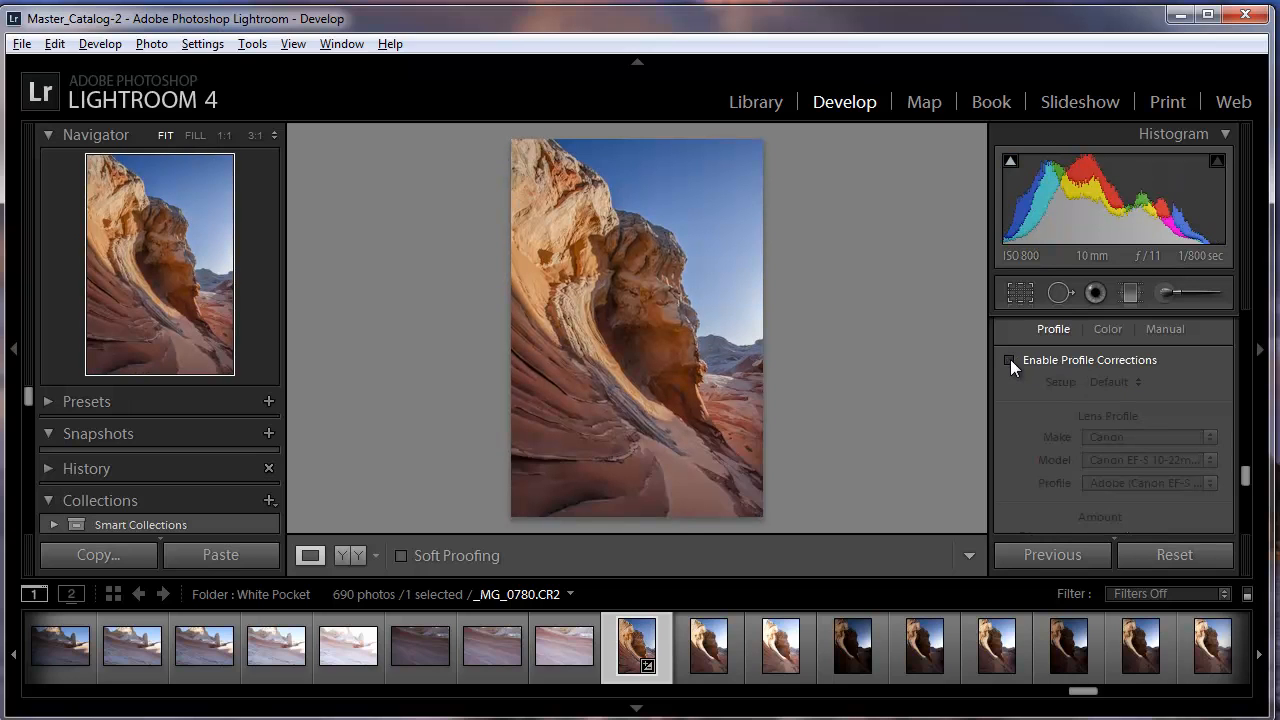
pyautogui.click(1010, 360)
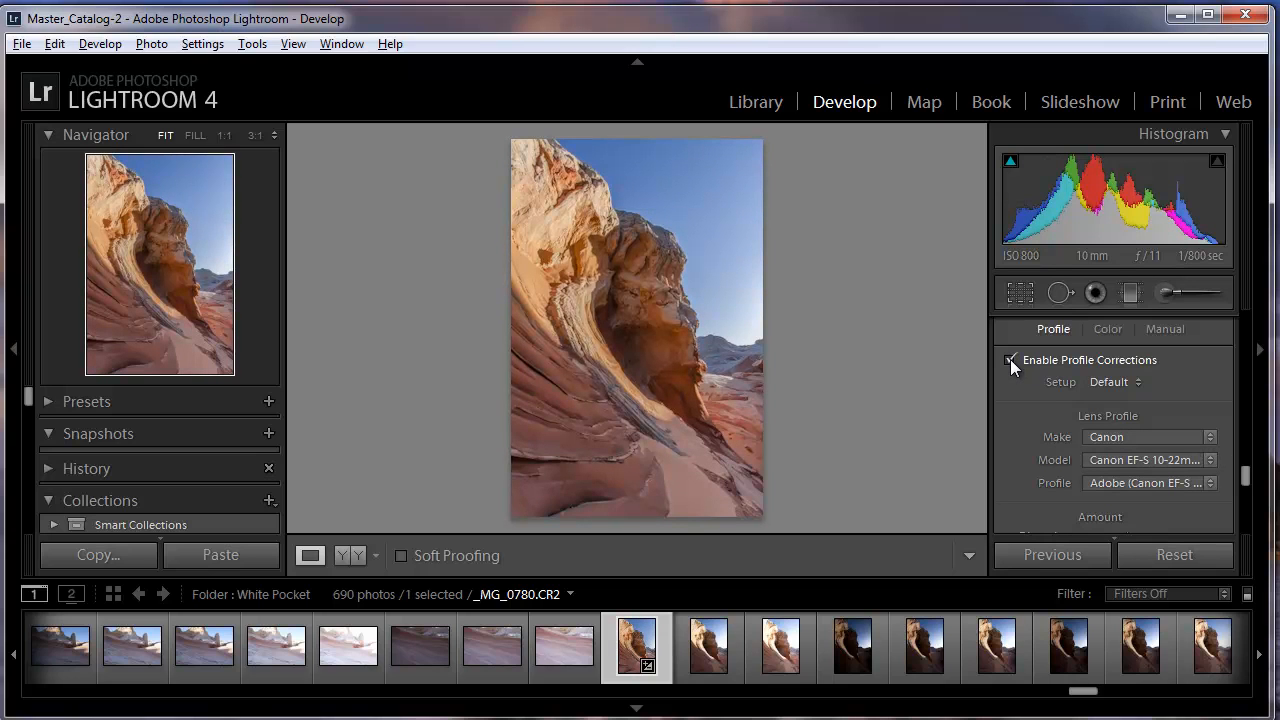
pyautogui.click(1010, 360)
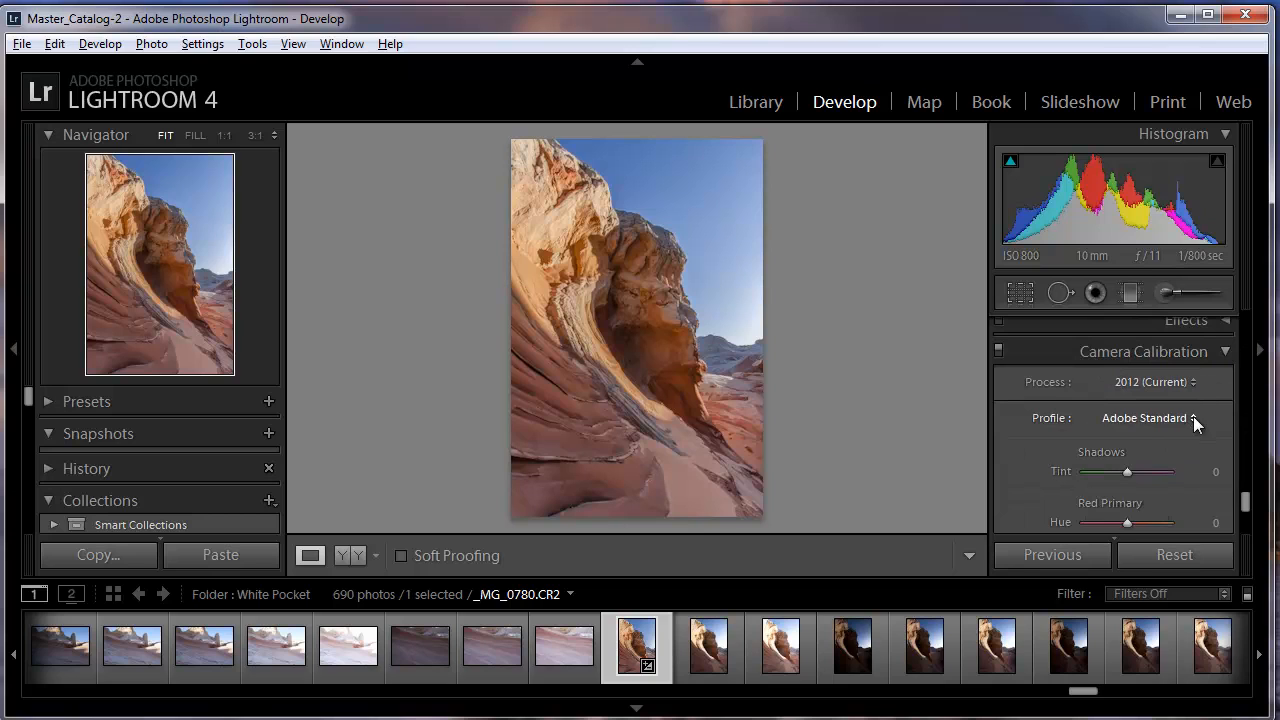
# Set the Camera Calibration profile to Camera Standard
pyautogui.click(1148, 418)
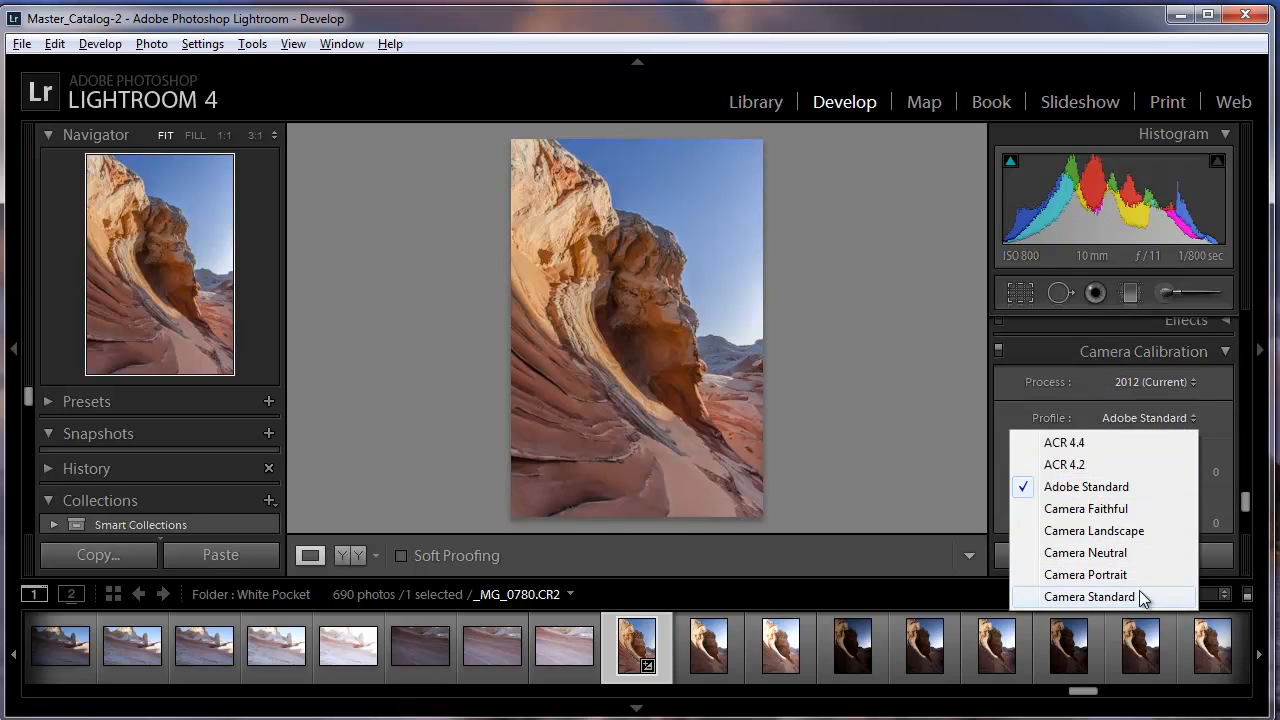
pyautogui.click(1088, 596)
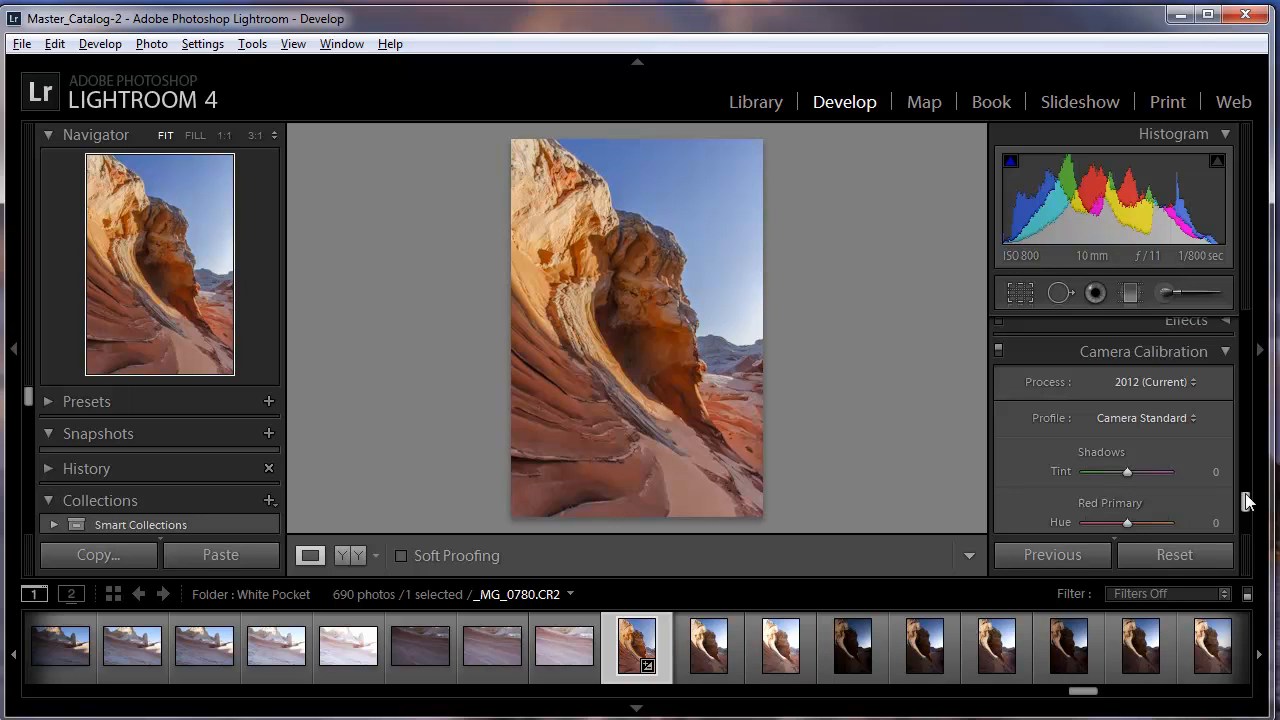
pyautogui.moveTo(1100, 448)
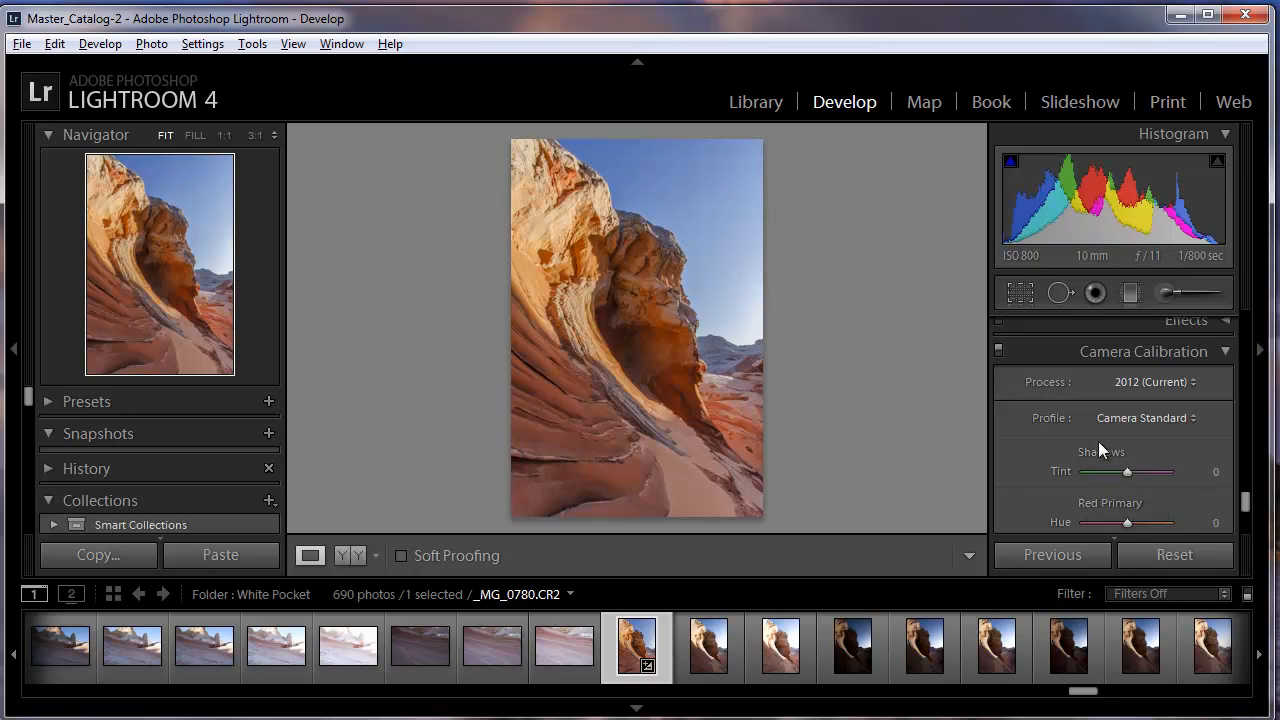
pyautogui.moveTo(1118, 144)
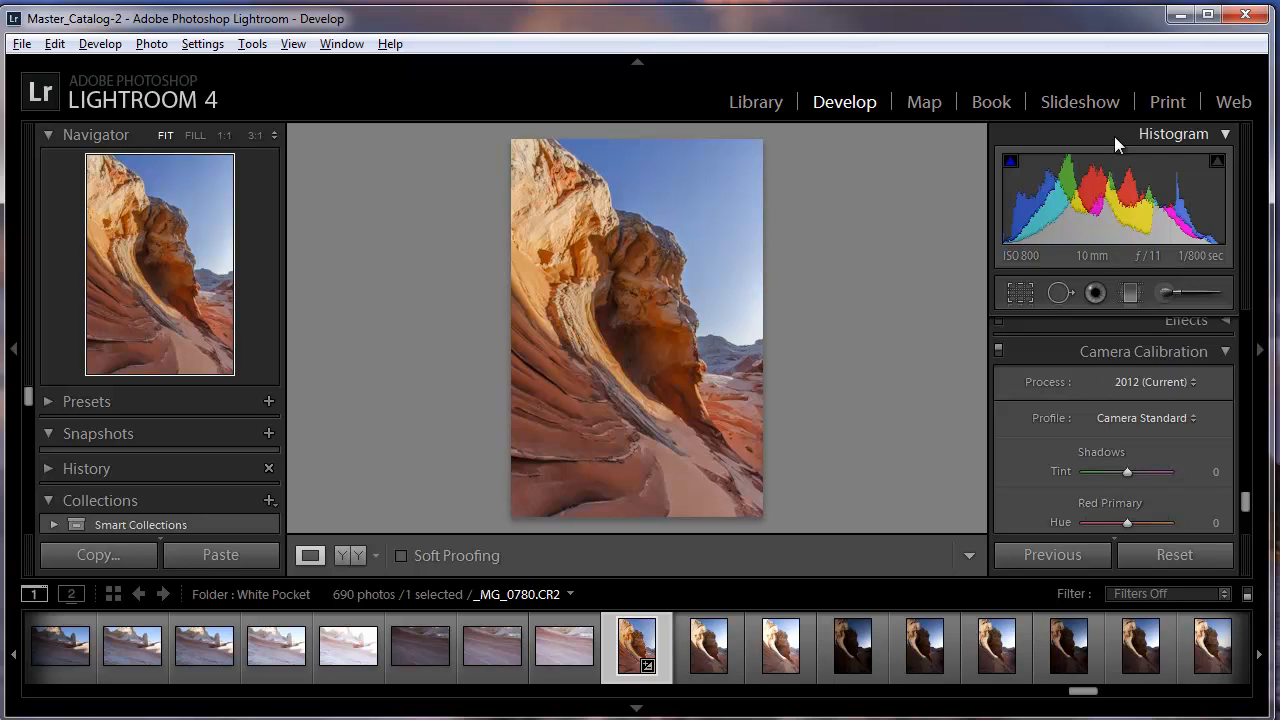